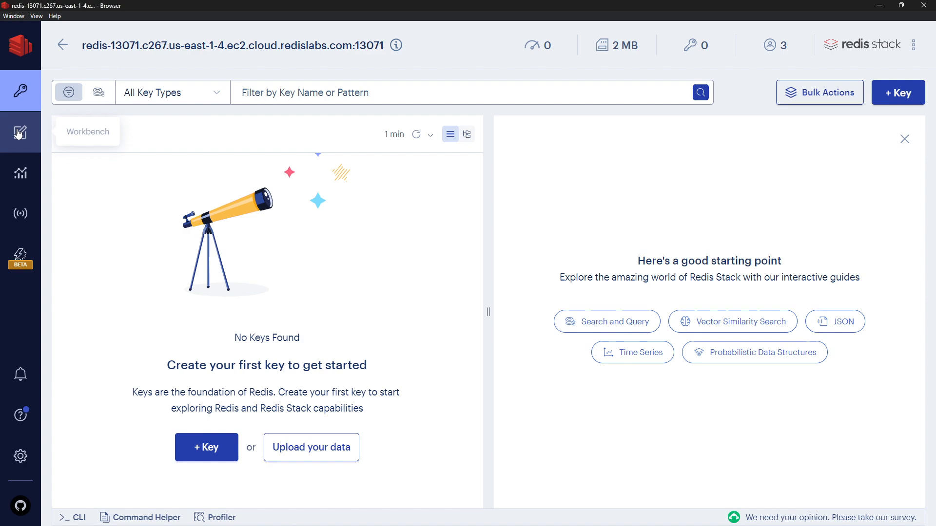
Run LPUSH orders ryu in Workbench, creating the orders list with one element.
{"action": "left_click", "coordinate": [19, 132]}
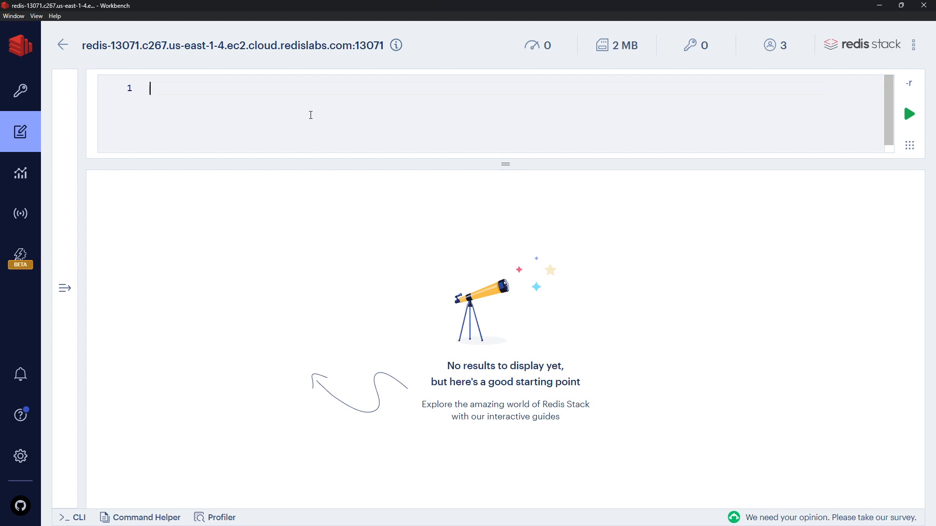
{"action": "type", "text": "LPUSH"}
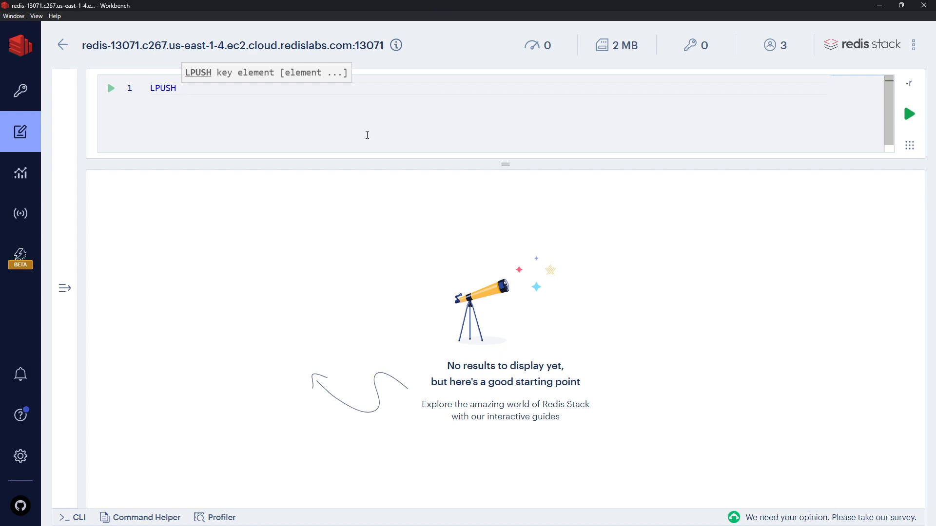
{"action": "type", "text": "ore"}
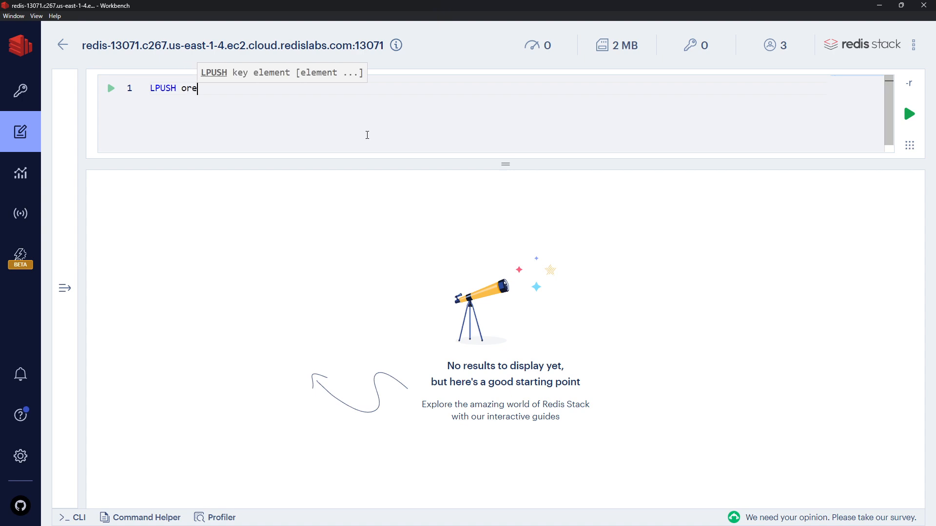
{"action": "type", "text": "ders"}
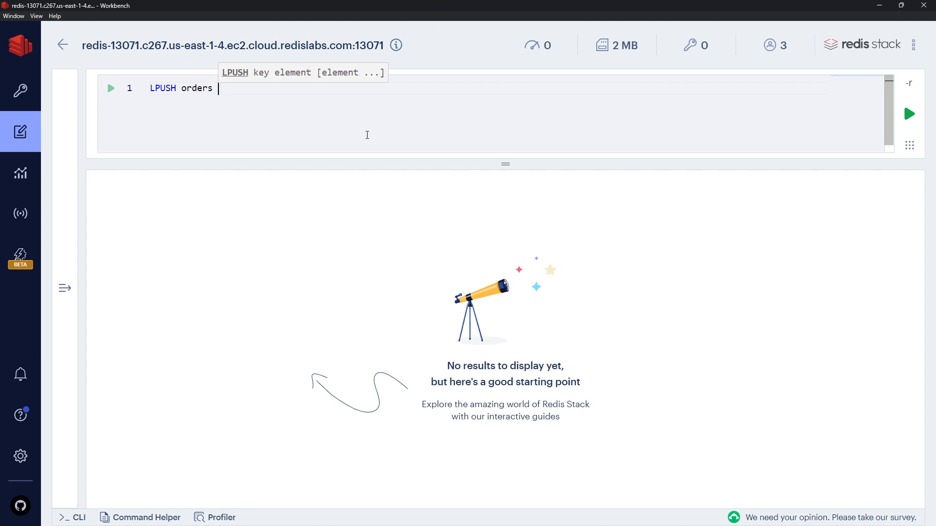
{"action": "type", "text": "ryu"}
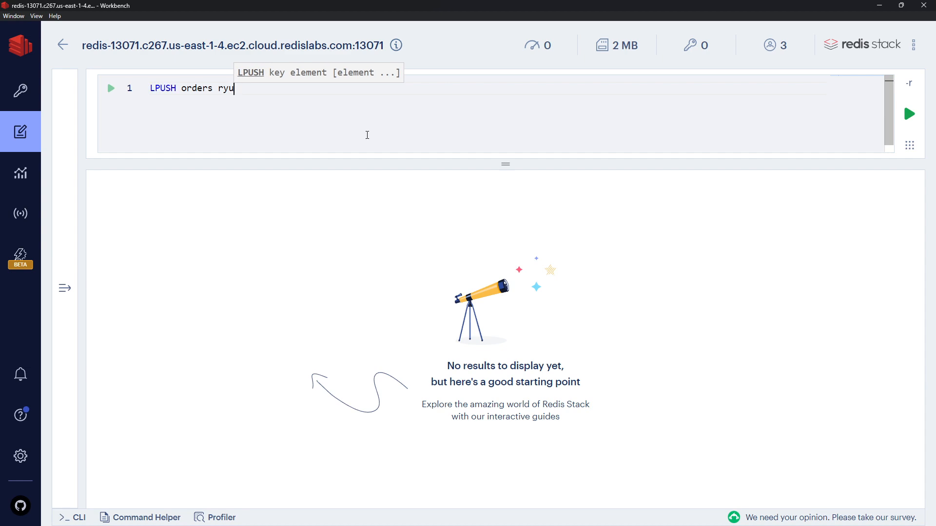
{"action": "left_click", "coordinate": [909, 114]}
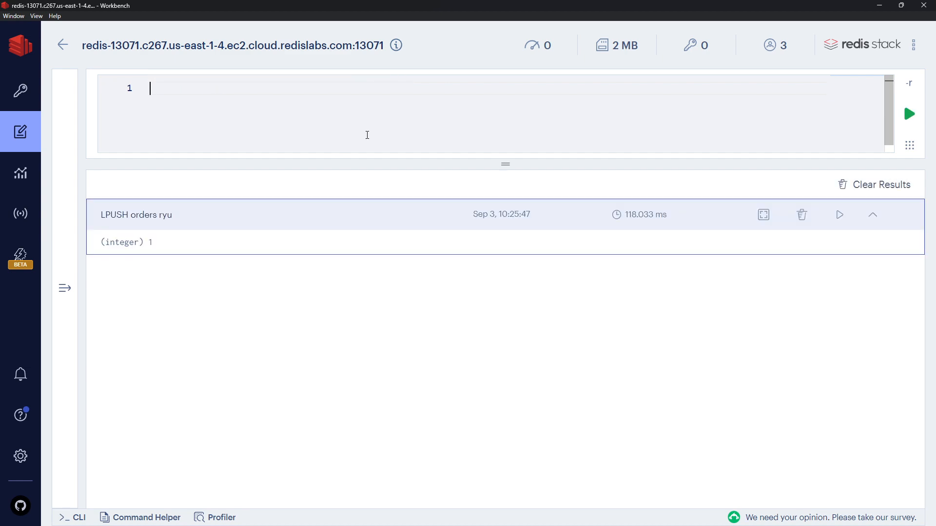
Check the orders key contents in Browser, then return to Workbench.
{"action": "left_click", "coordinate": [20, 90]}
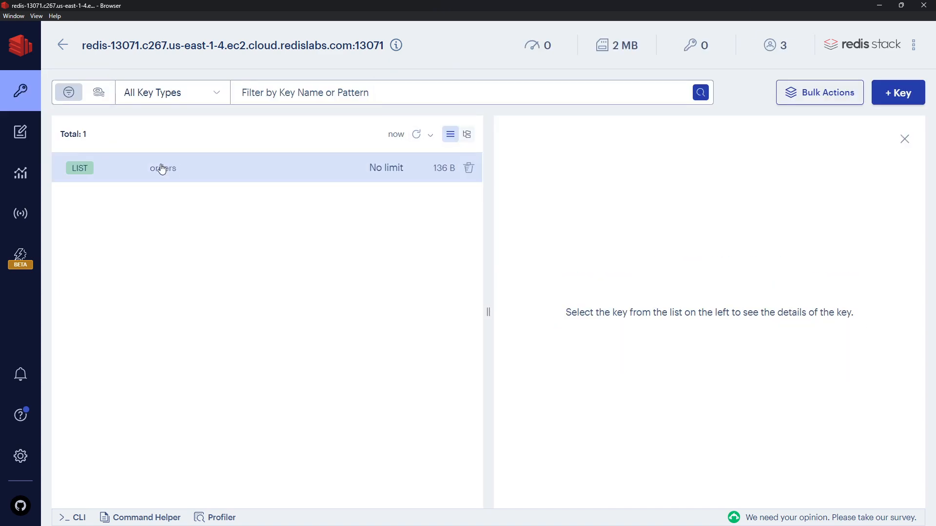
{"action": "left_click", "coordinate": [162, 168]}
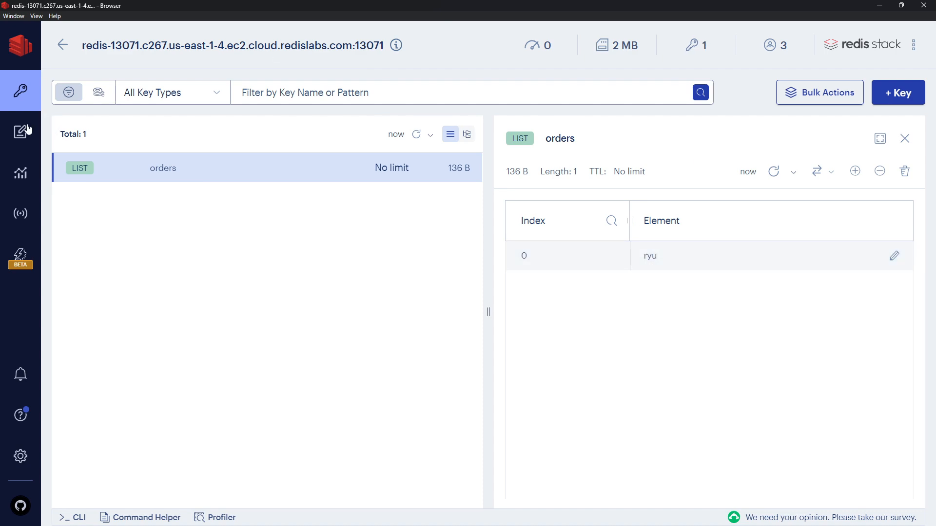
{"action": "left_click", "coordinate": [20, 131]}
{"action": "type", "text": "LPUSH"}
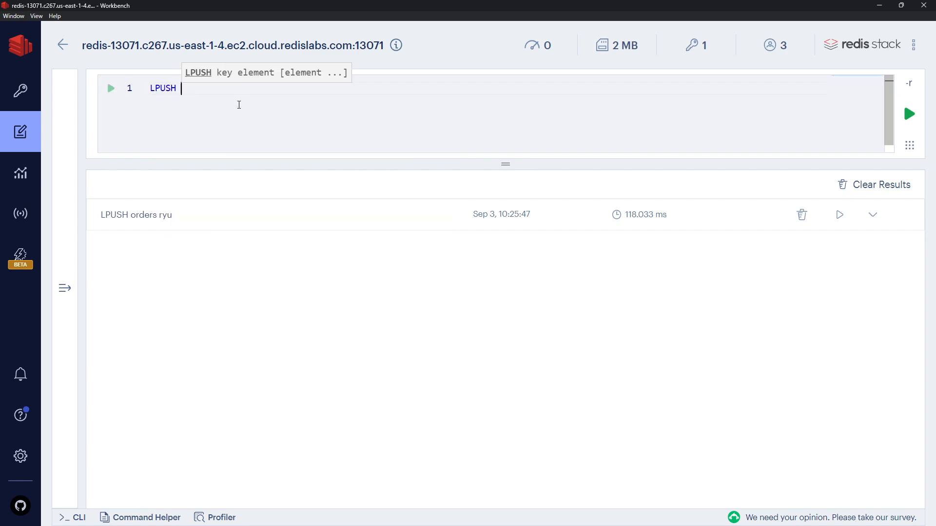
Run LPUSH orders chun-li and view the two-element list in Browser.
{"action": "type", "text": "orders ch"}
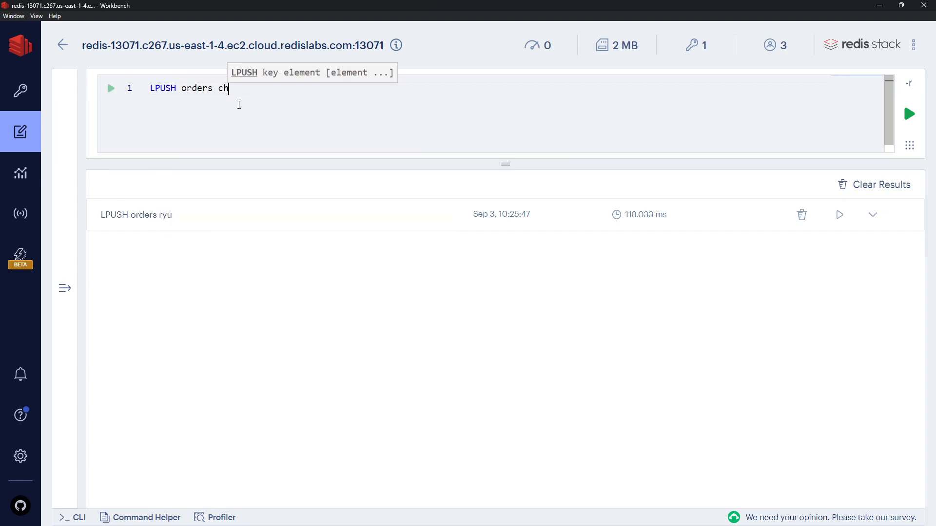
{"action": "type", "text": "un-li"}
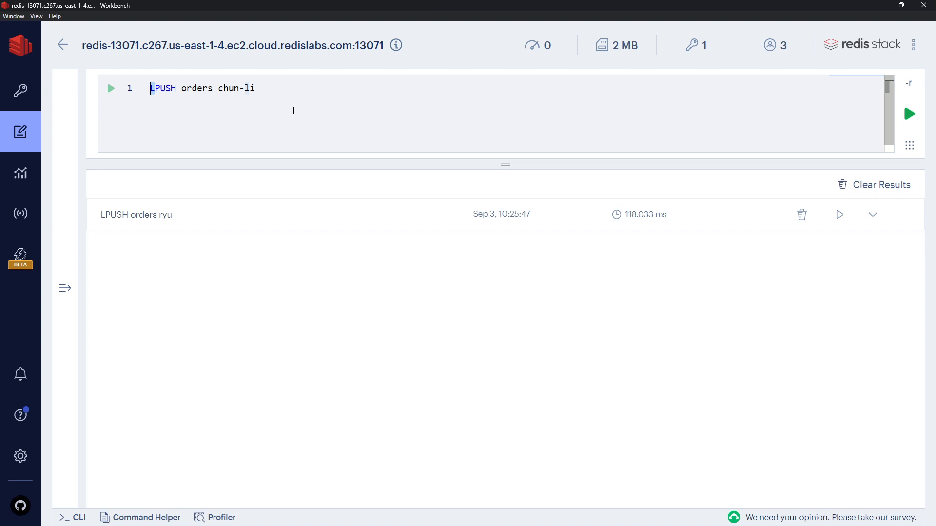
{"action": "mouse_move", "coordinate": [161, 206]}
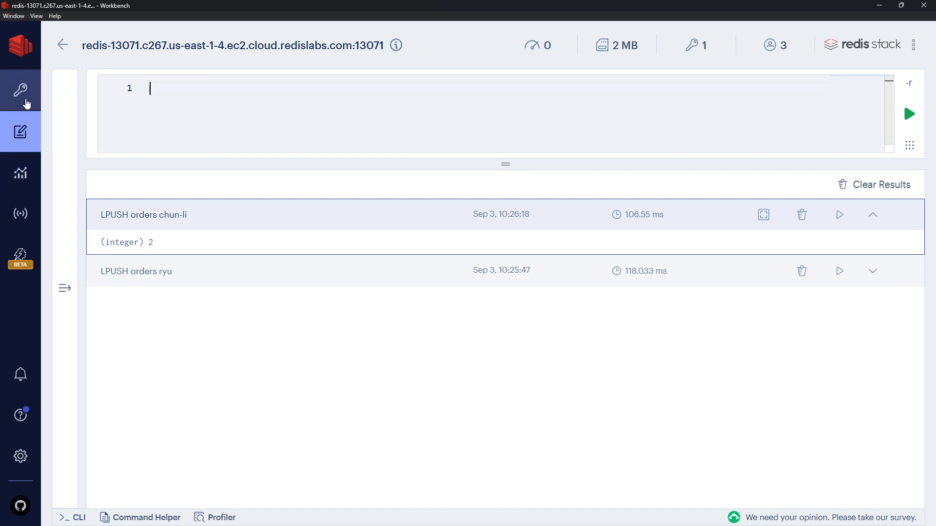
{"action": "left_click", "coordinate": [20, 91]}
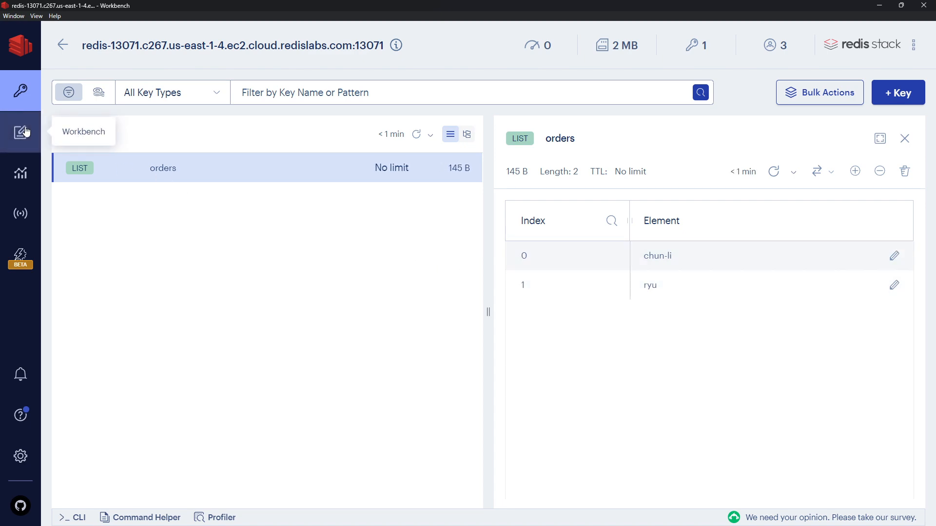
Run RPUSH orders blanka ken, bringing the list to four elements.
{"action": "left_click", "coordinate": [20, 132]}
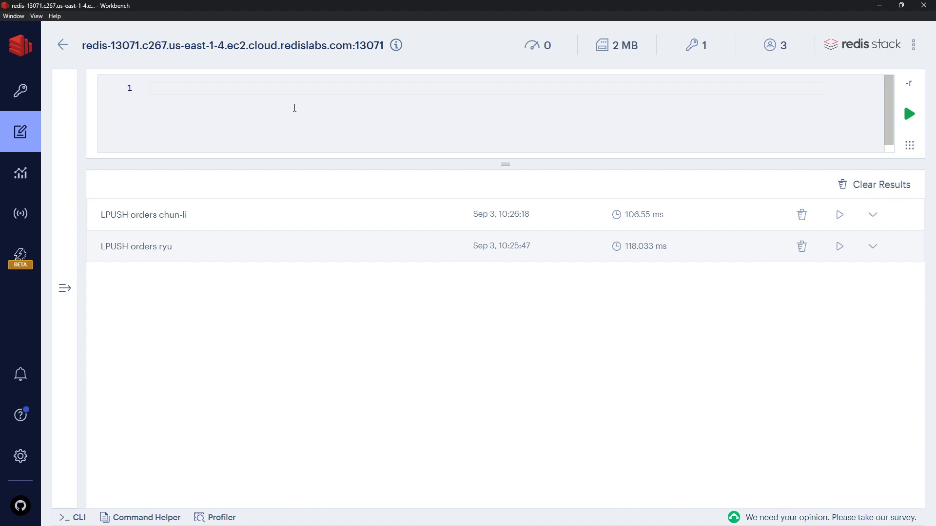
{"action": "type", "text": "RPUSH orders b"}
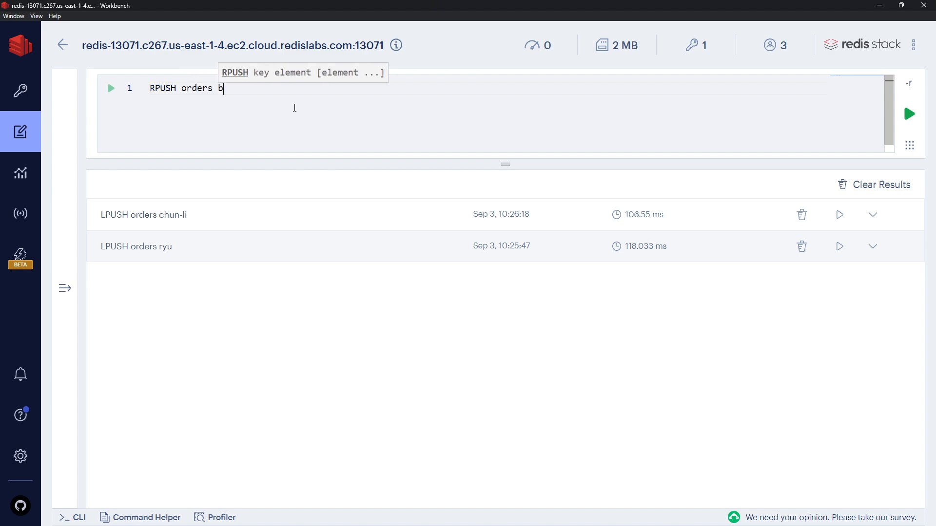
{"action": "type", "text": "lanka"}
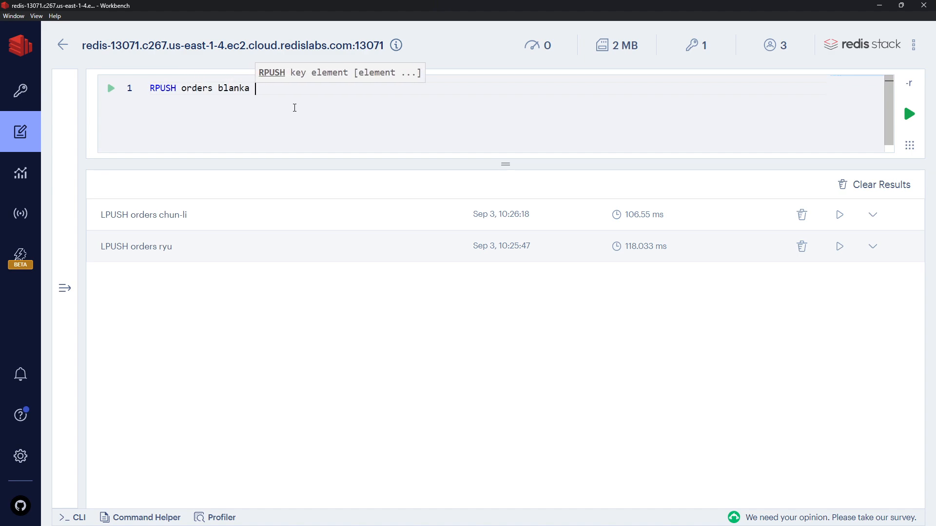
{"action": "type", "text": "ken"}
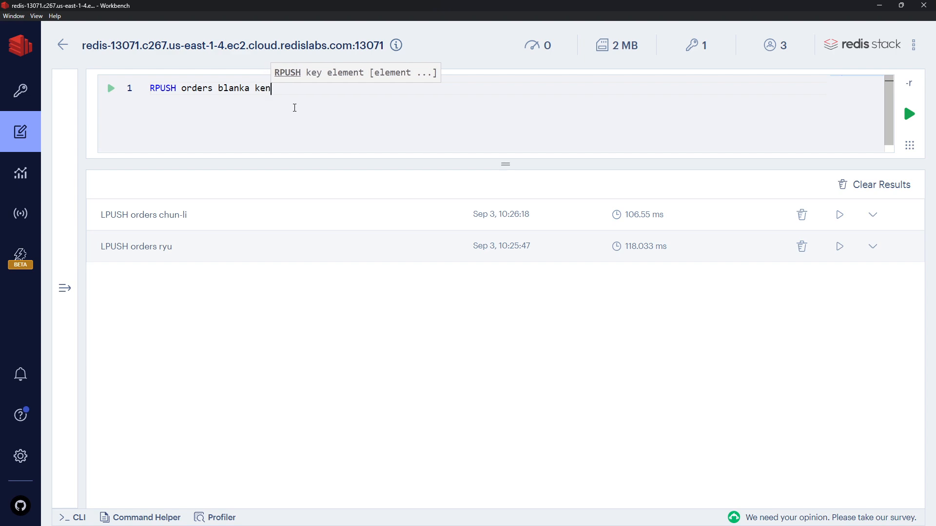
{"action": "left_click", "coordinate": [909, 113]}
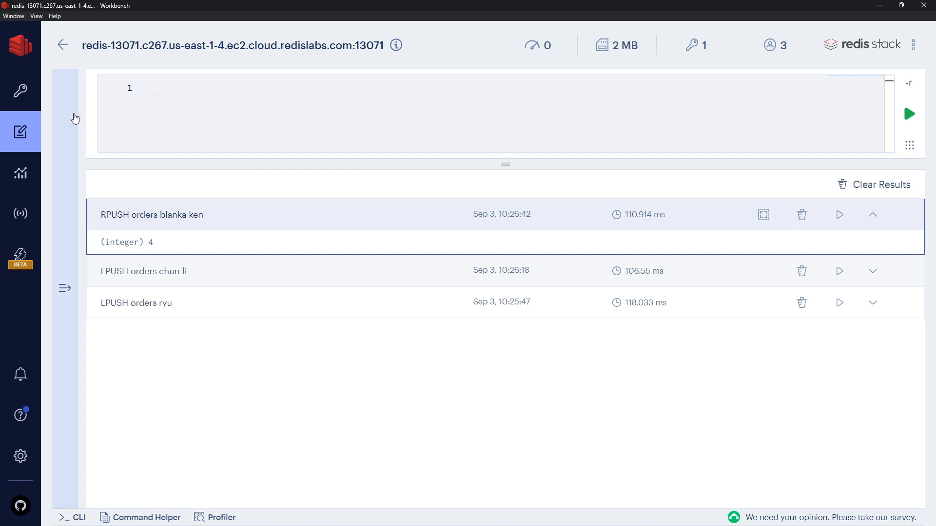
View the updated orders list in Browser and return to Workbench.
{"action": "left_click", "coordinate": [20, 91]}
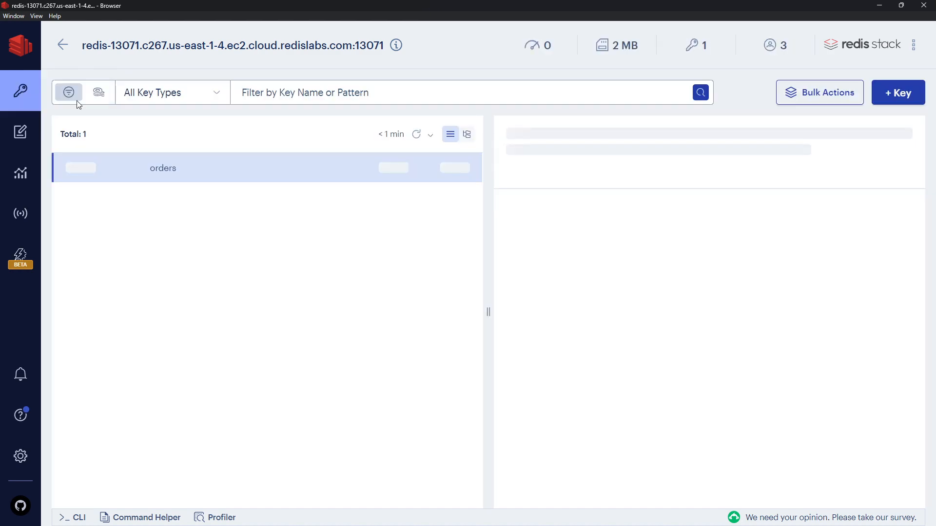
{"action": "left_click", "coordinate": [163, 167]}
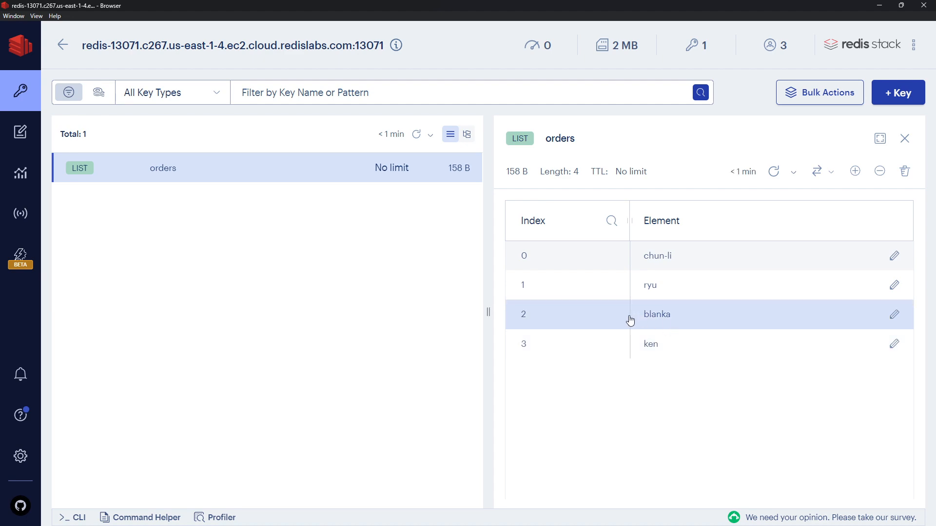
{"action": "mouse_move", "coordinate": [627, 389]}
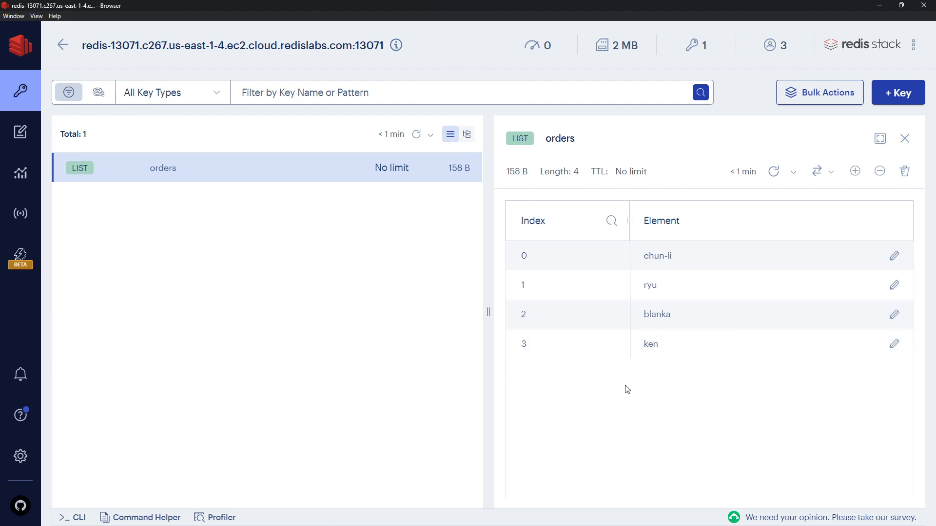
{"action": "mouse_move", "coordinate": [536, 316]}
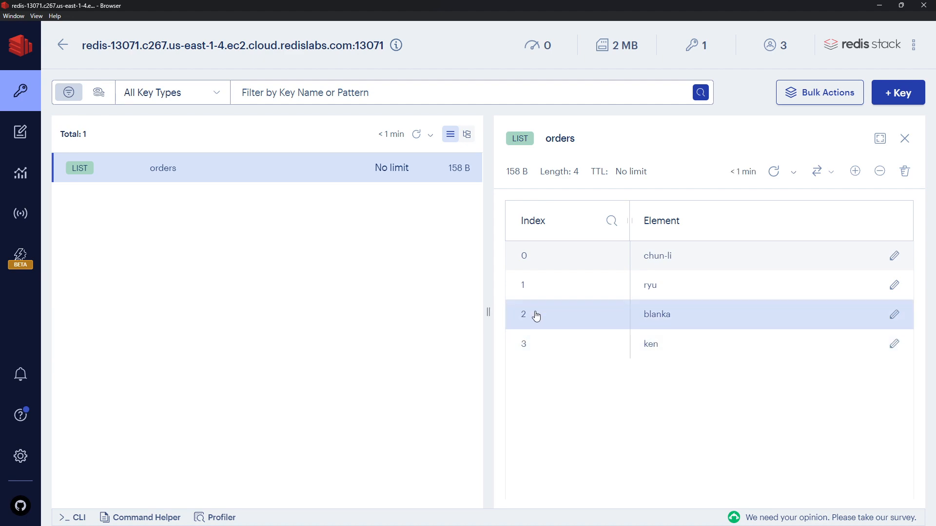
{"action": "mouse_move", "coordinate": [20, 132]}
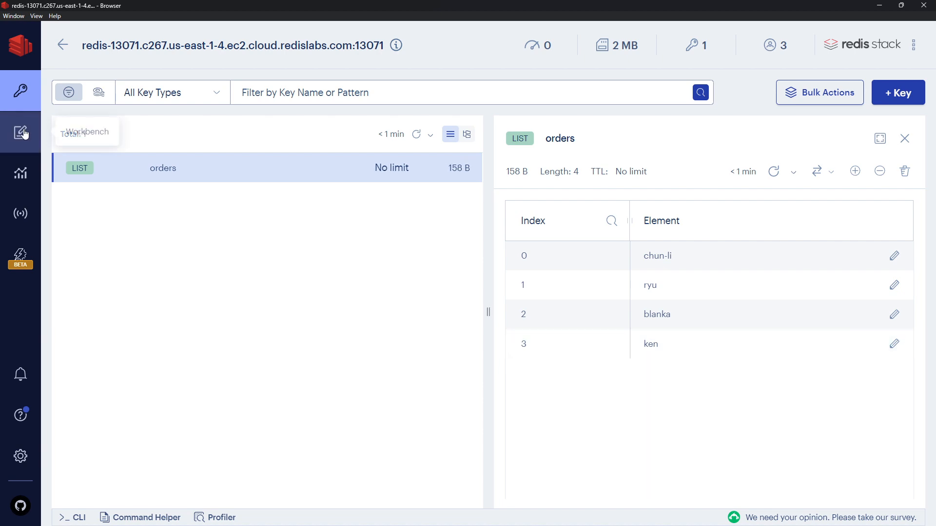
{"action": "left_click", "coordinate": [20, 132]}
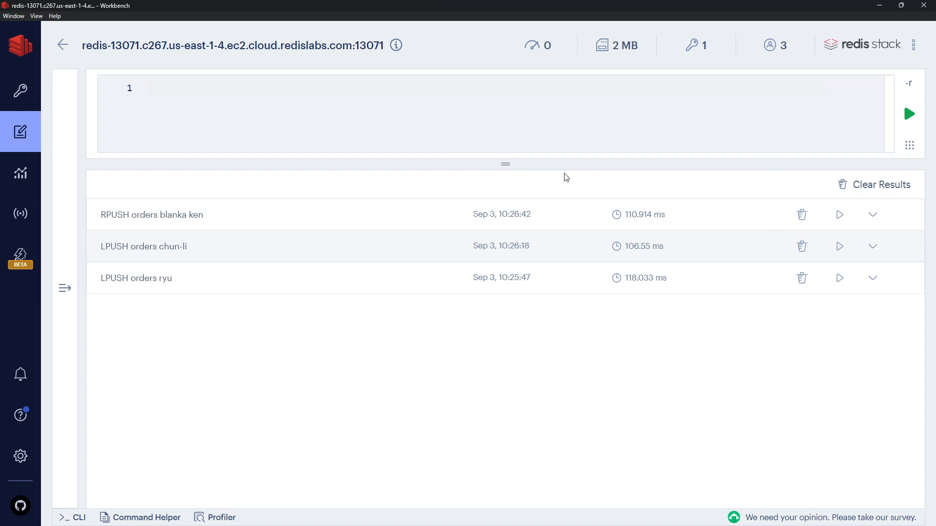
{"action": "mouse_move", "coordinate": [194, 73]}
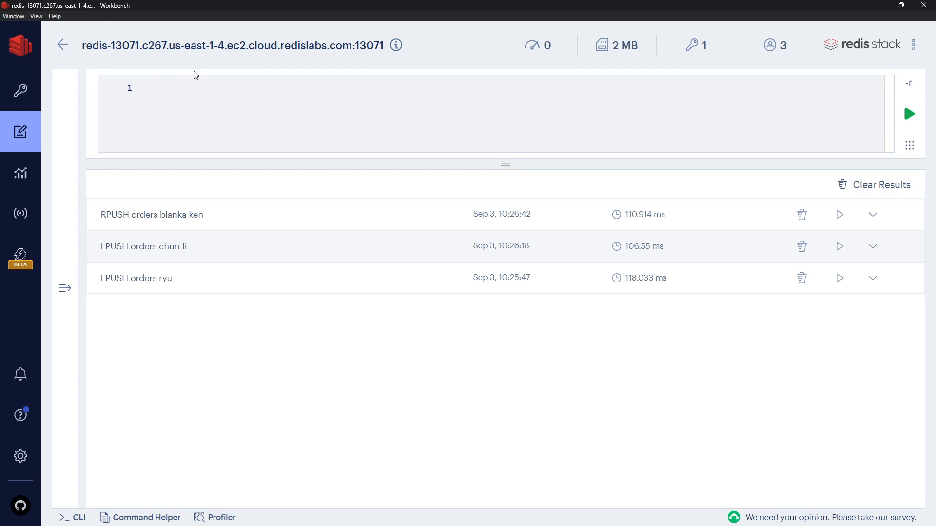
Run LPUSH orders sagat balrog (returns 6) and inspect the list in Browser.
{"action": "type", "text": "LPUSH"}
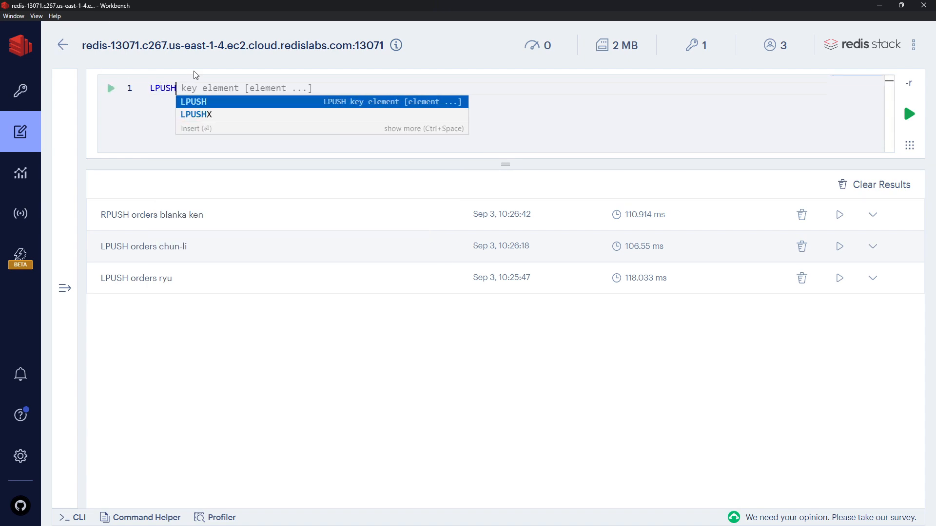
{"action": "type", "text": "orde"}
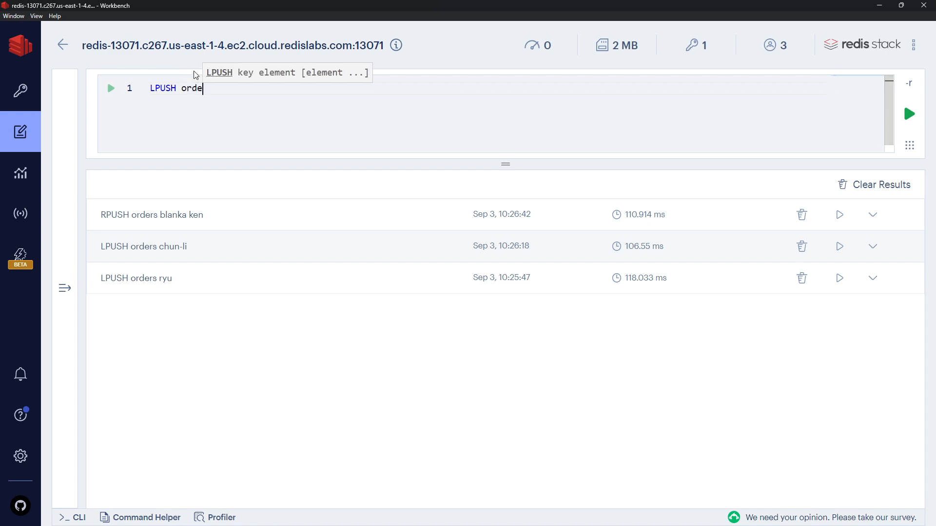
{"action": "type", "text": "rs s"}
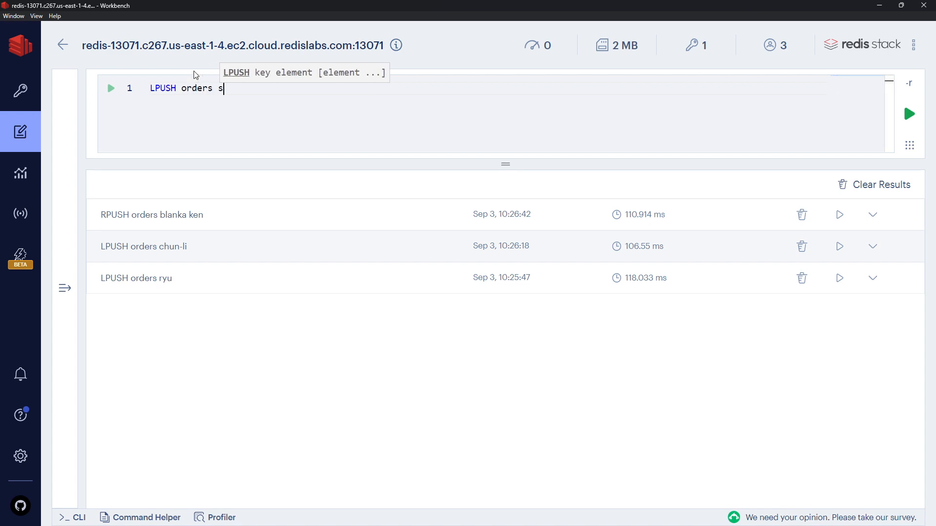
{"action": "type", "text": "agat ba;ro"}
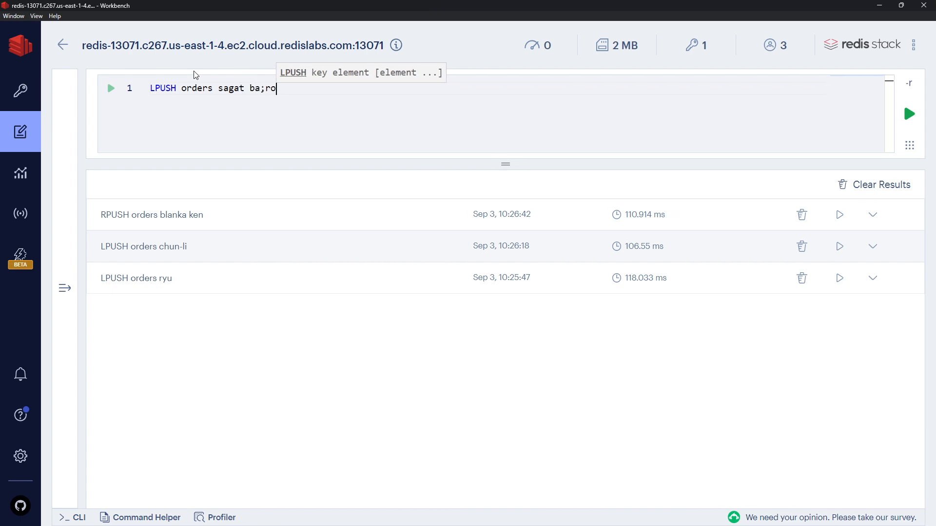
{"action": "type", "text": "balrog"}
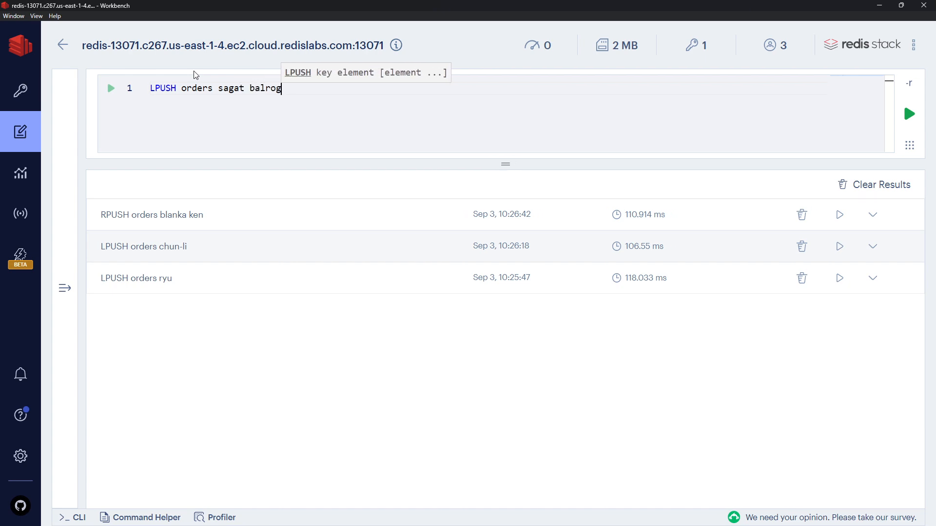
{"action": "left_click", "coordinate": [910, 114]}
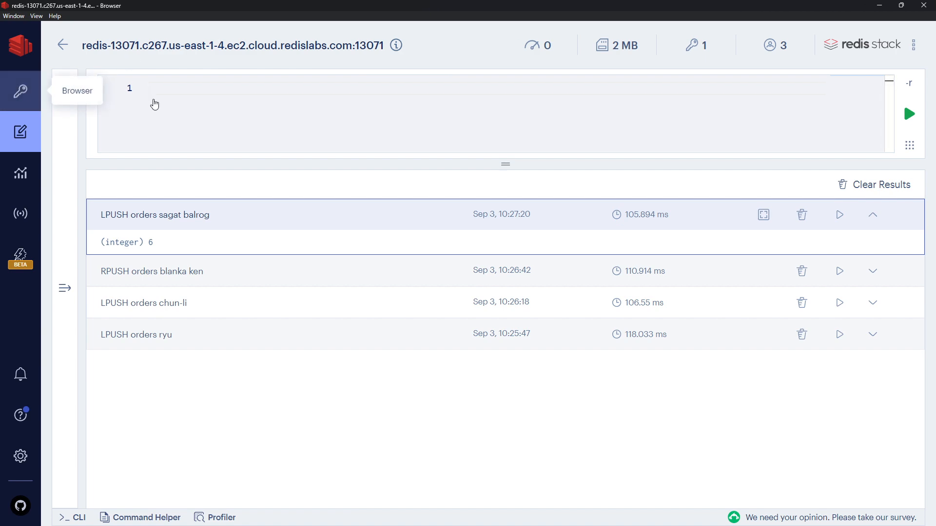
{"action": "left_click", "coordinate": [20, 91]}
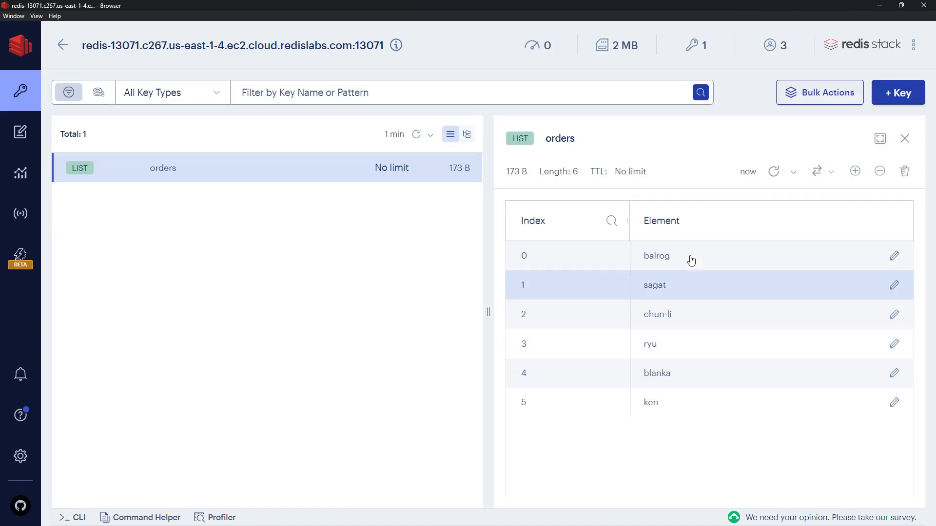
{"action": "mouse_move", "coordinate": [698, 208]}
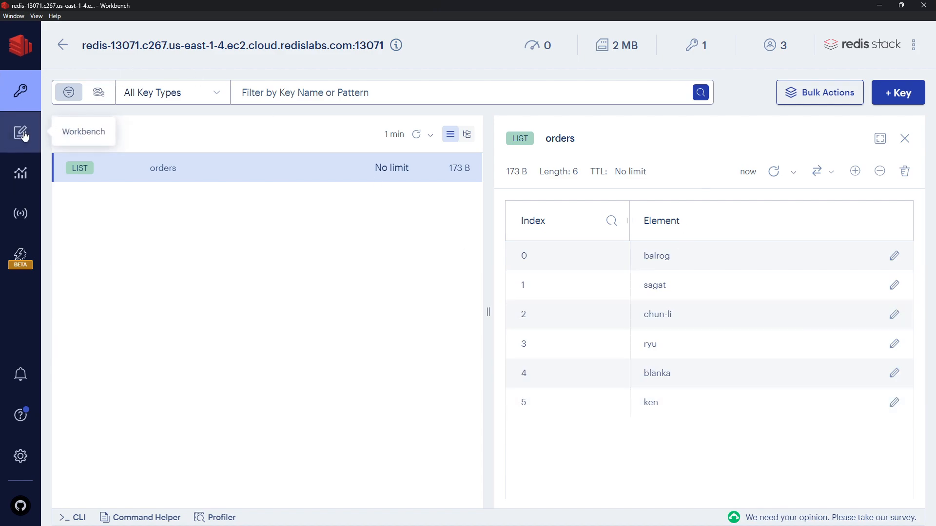
Write LPOP orders 1 and check the orders list in Browser before popping.
{"action": "left_click", "coordinate": [20, 132]}
{"action": "type", "text": "LPOP"}
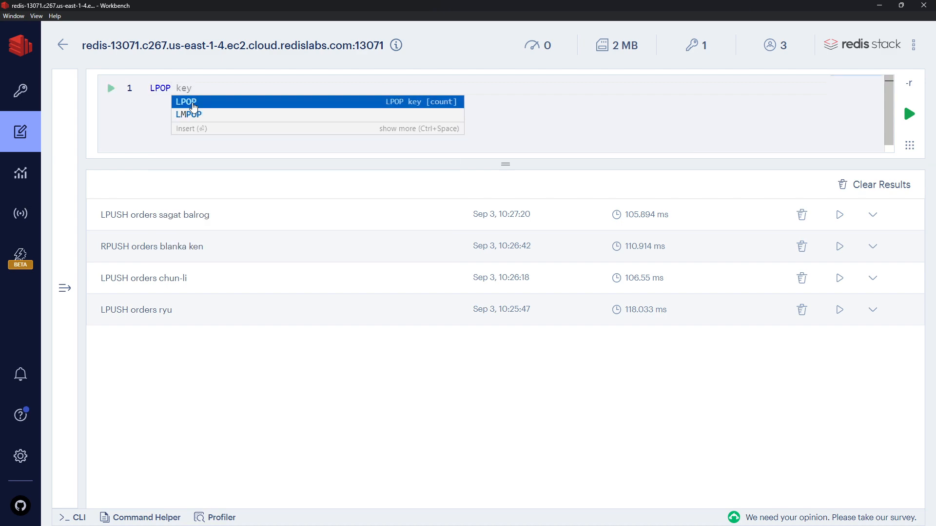
{"action": "type", "text": "o"}
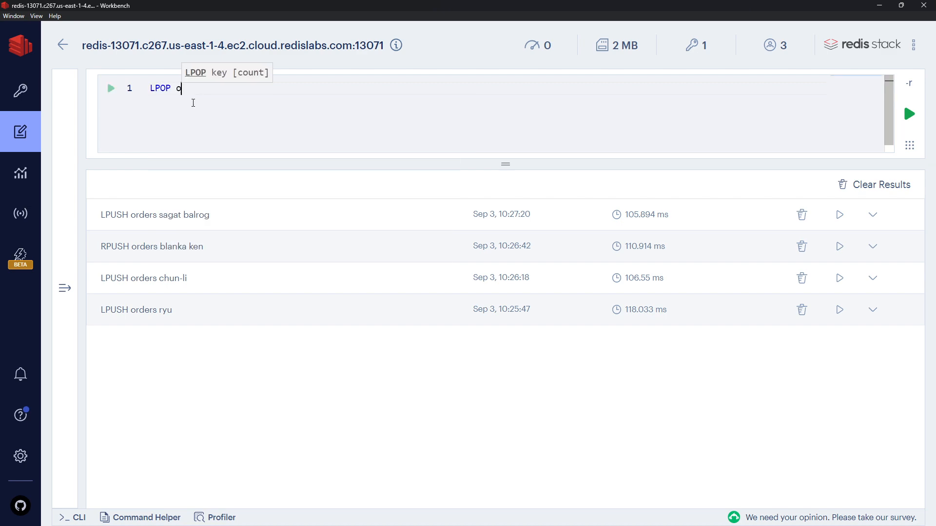
{"action": "type", "text": "rders 1"}
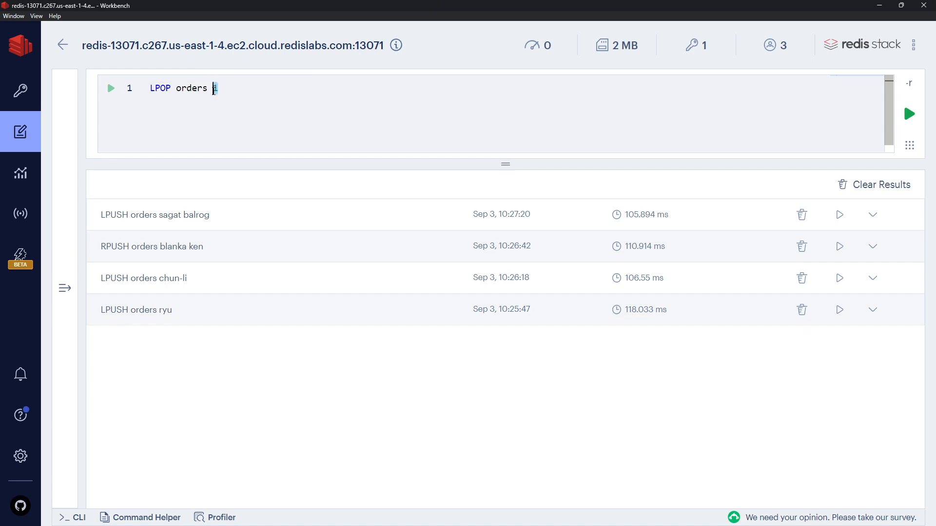
{"action": "double_click", "coordinate": [191, 88]}
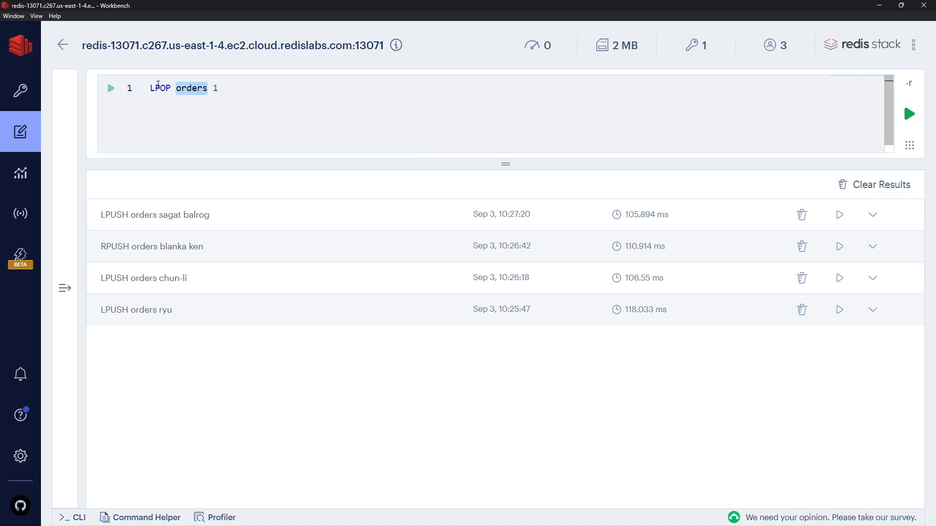
{"action": "left_click", "coordinate": [20, 90]}
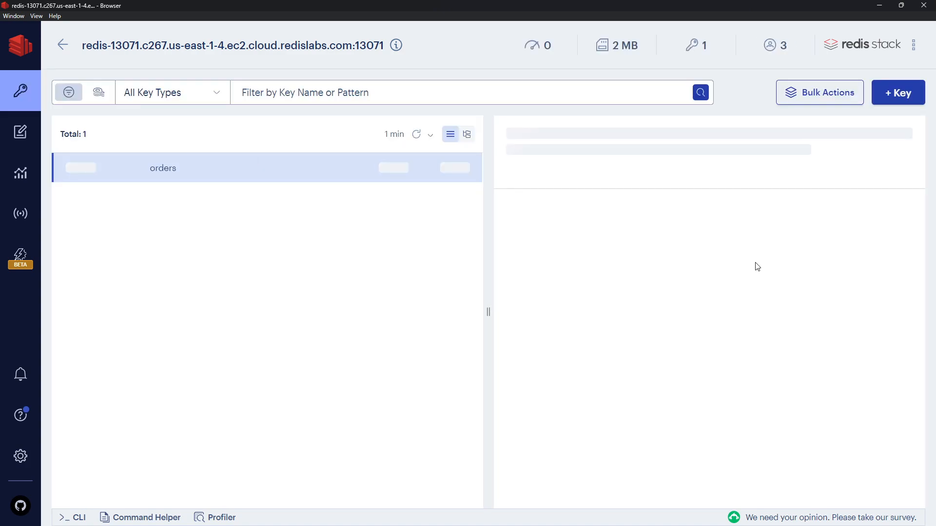
{"action": "left_click", "coordinate": [163, 168]}
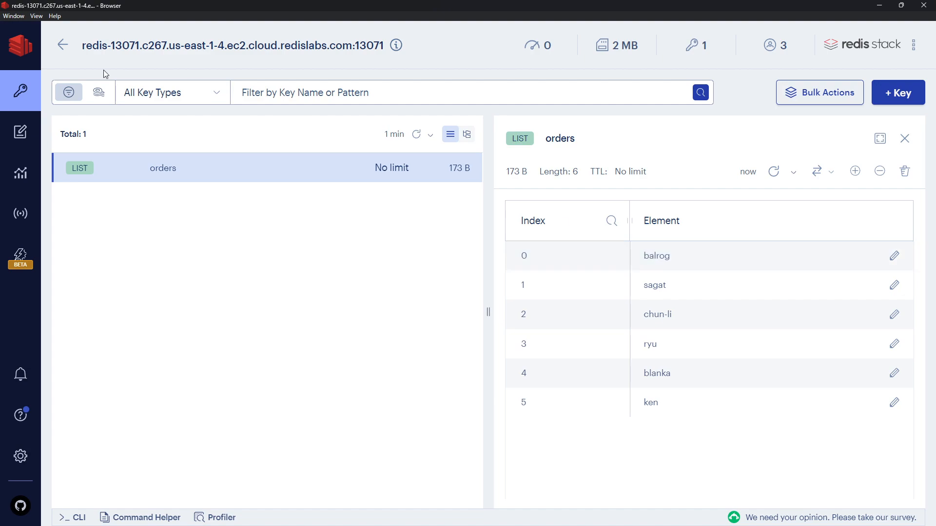
{"action": "left_click", "coordinate": [20, 132]}
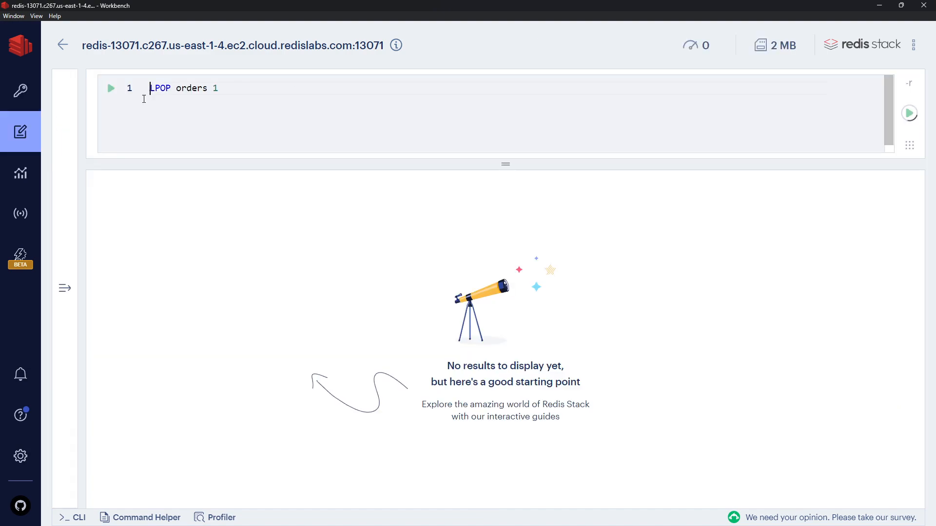
Run the LPOP, removing balrog, and verify the five remaining elements in Browser.
{"action": "left_click", "coordinate": [111, 88]}
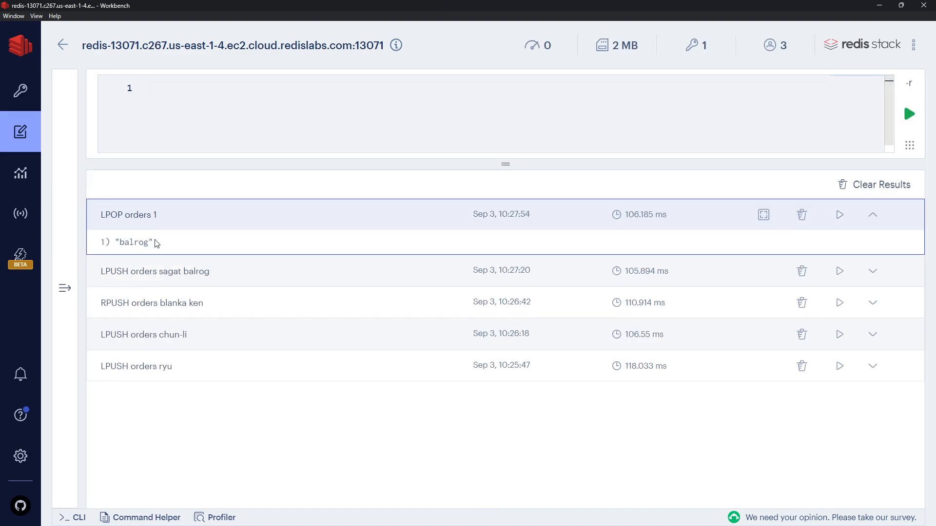
{"action": "left_click", "coordinate": [20, 91]}
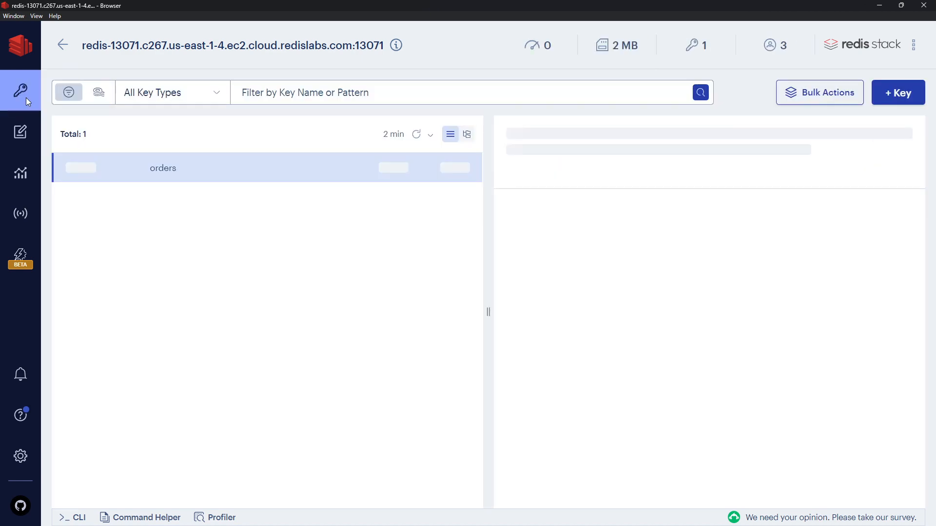
{"action": "left_click", "coordinate": [163, 168]}
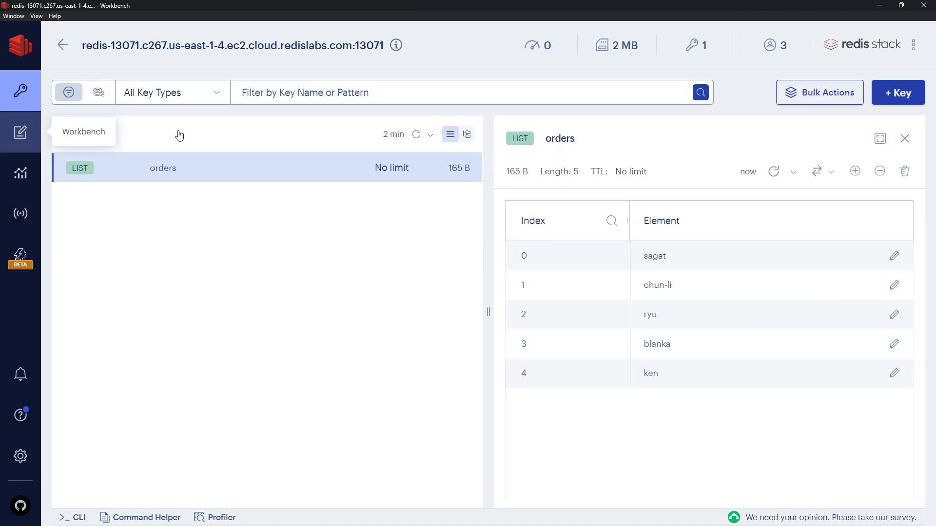
{"action": "left_click", "coordinate": [19, 132]}
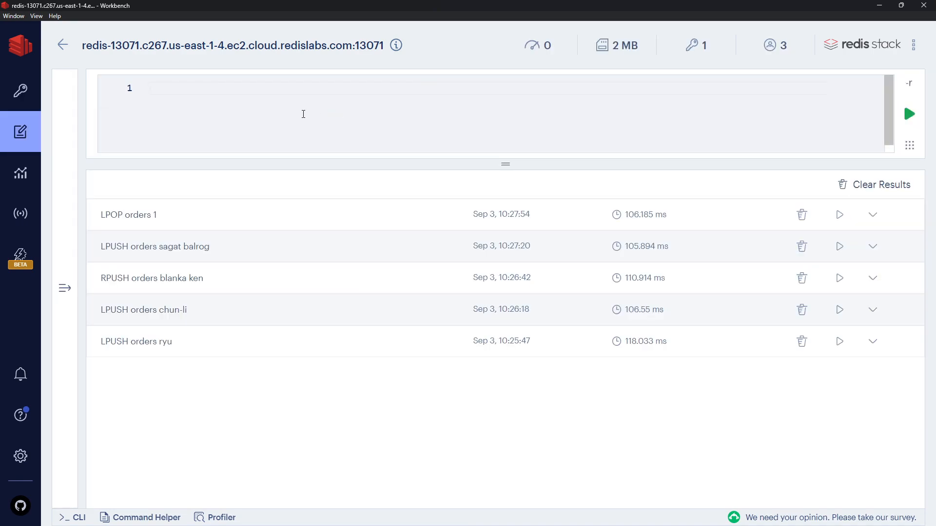
Run RPOP orders 2, removing ken and blanka, and verify the three-element list in Browser.
{"action": "type", "text": "R"}
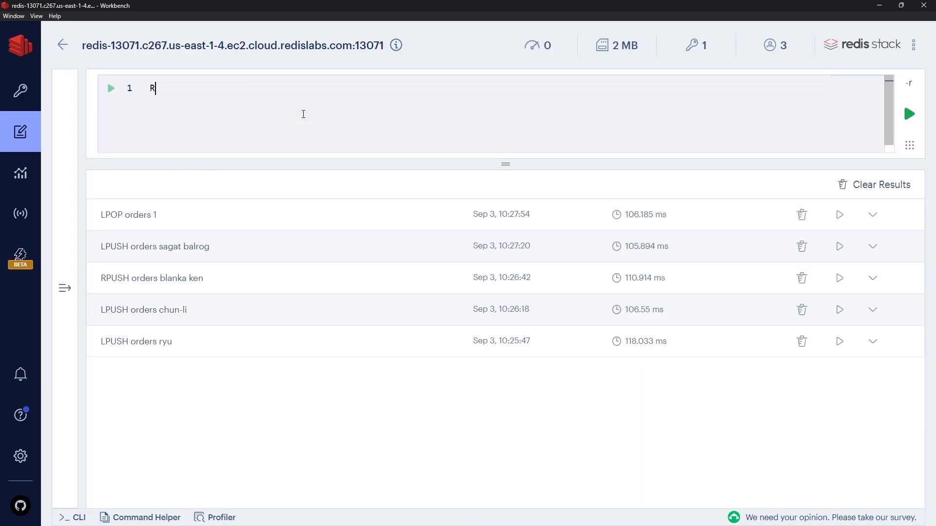
{"action": "type", "text": "POP"}
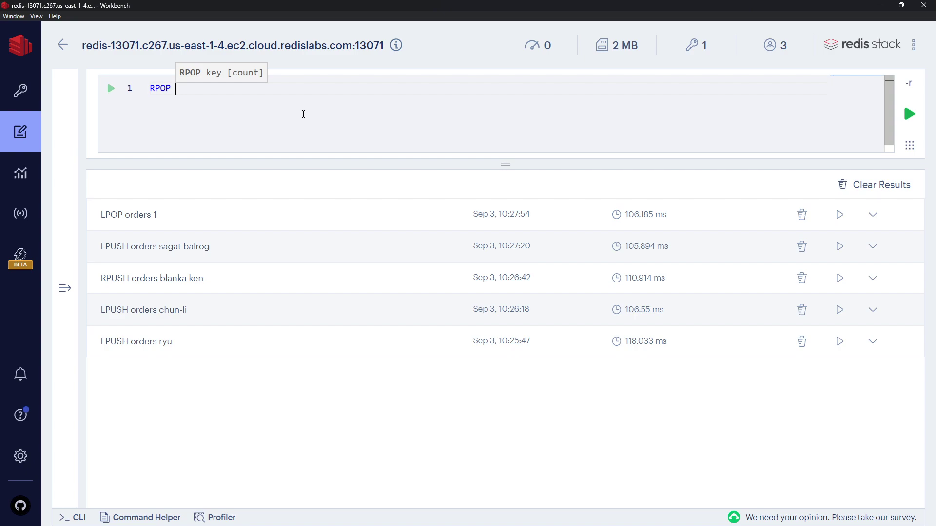
{"action": "type", "text": "orde"}
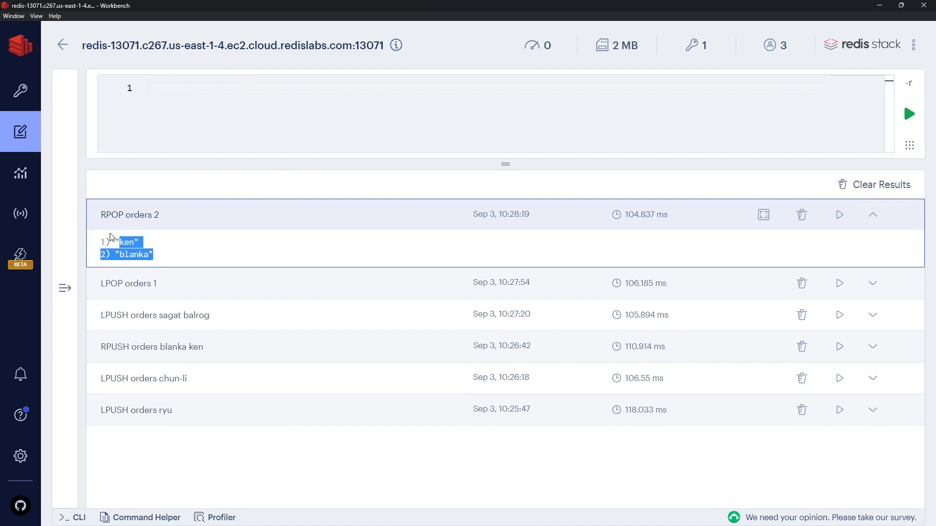
{"action": "left_click", "coordinate": [20, 92]}
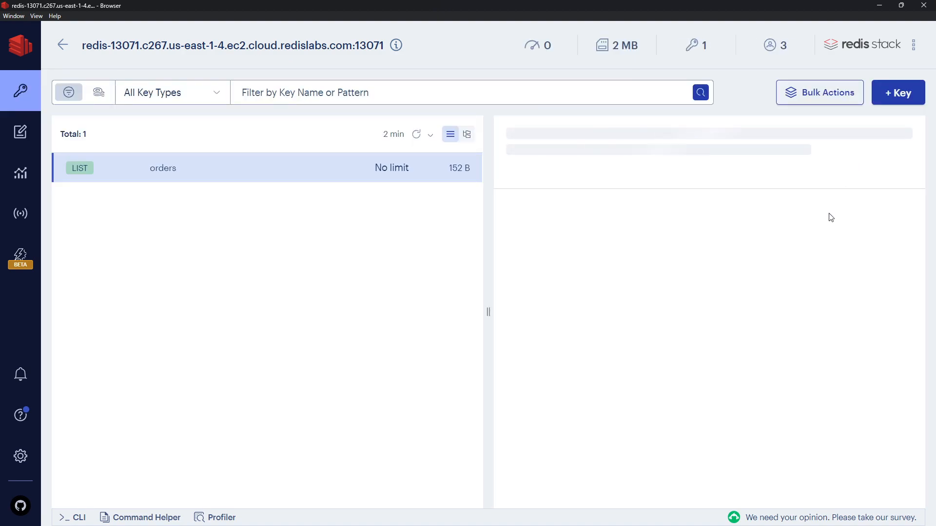
{"action": "left_click", "coordinate": [162, 169]}
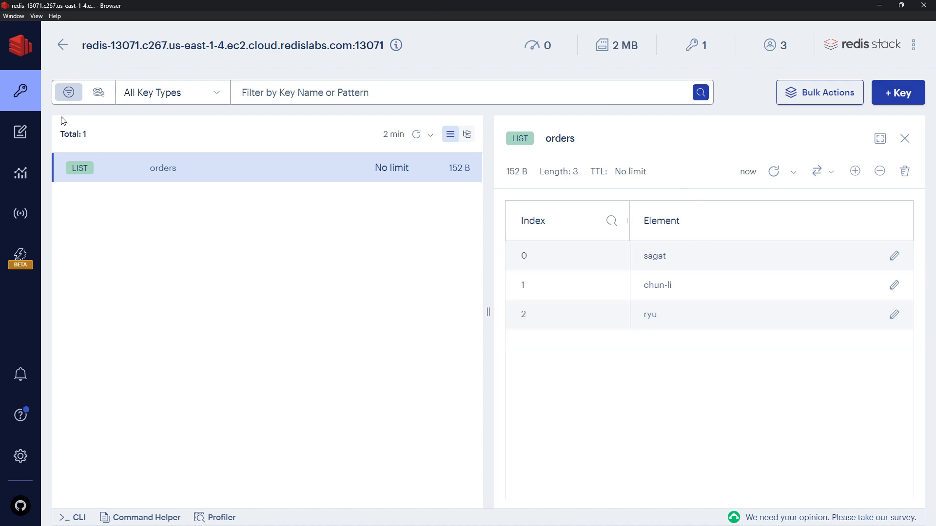
{"action": "left_click", "coordinate": [19, 132]}
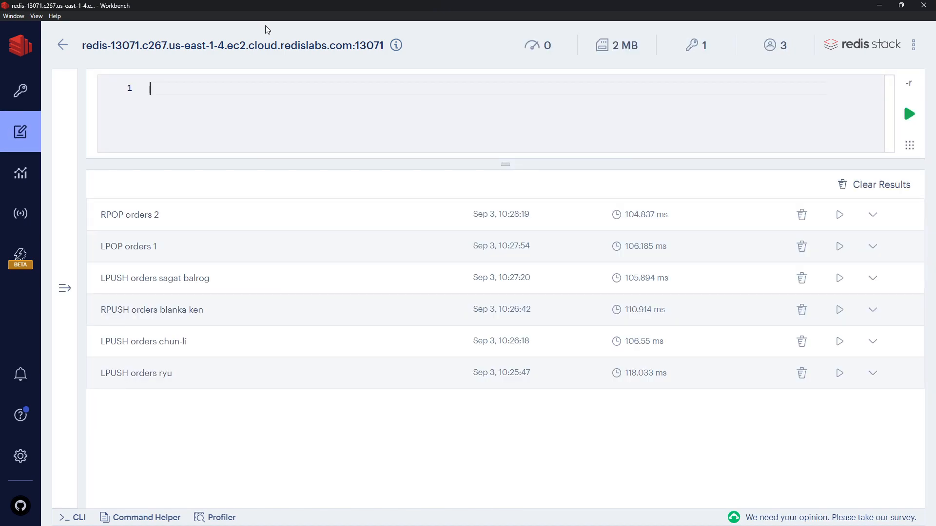
Run LLEN orders, returning 3, and glance at the key in Browser.
{"action": "type", "text": "LLEN"}
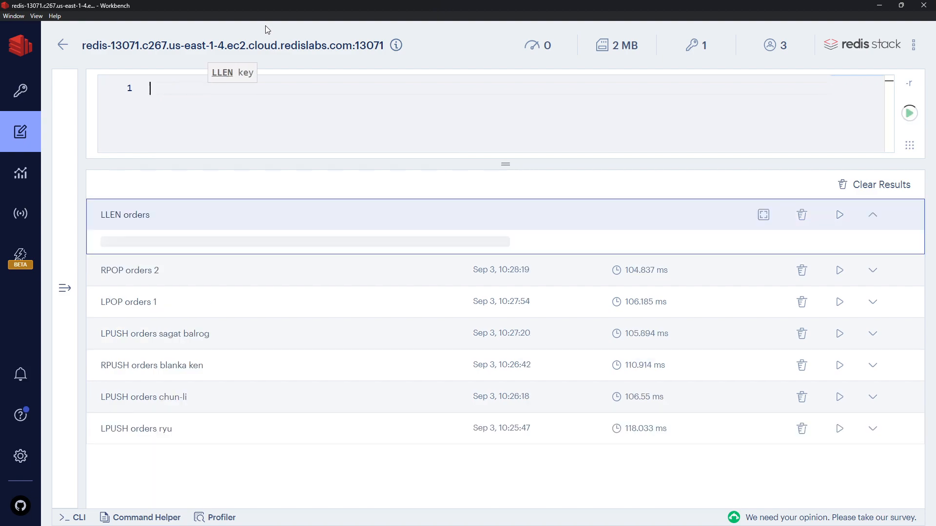
{"action": "left_click", "coordinate": [909, 113]}
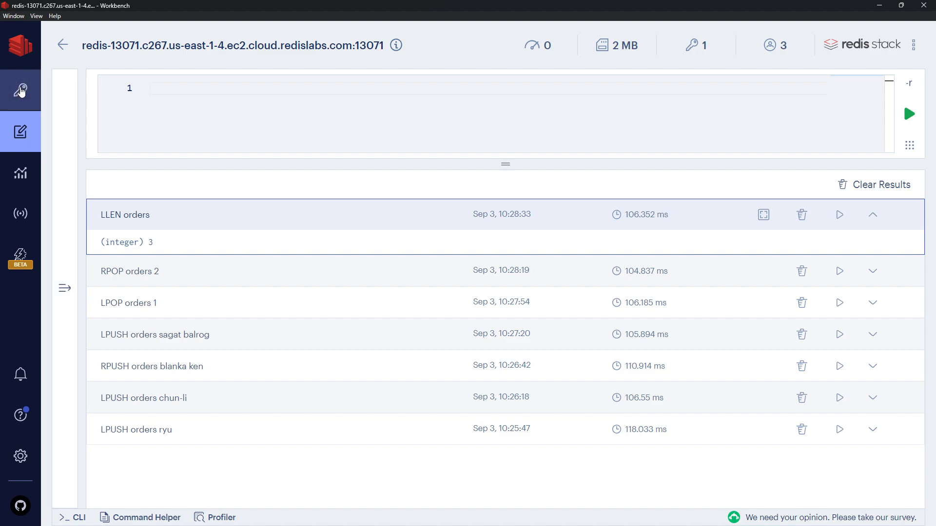
{"action": "left_click", "coordinate": [20, 91]}
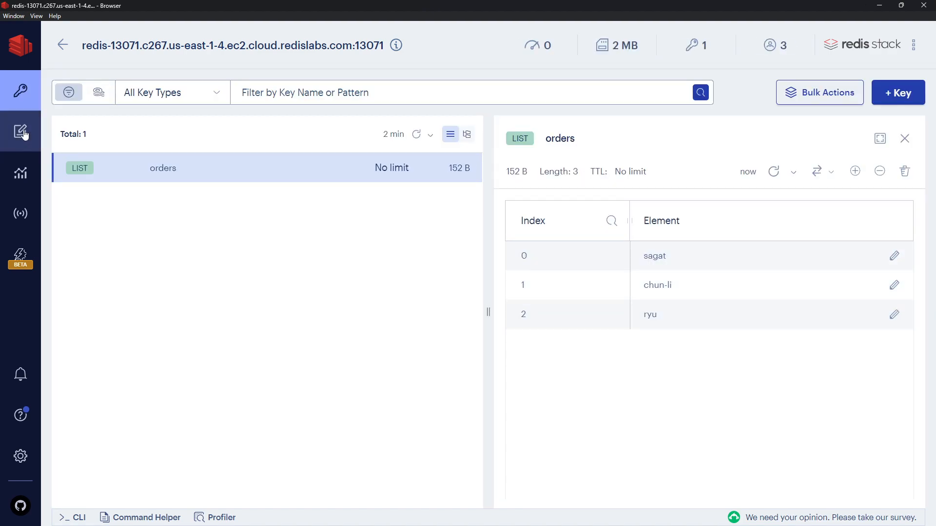
{"action": "left_click", "coordinate": [20, 130]}
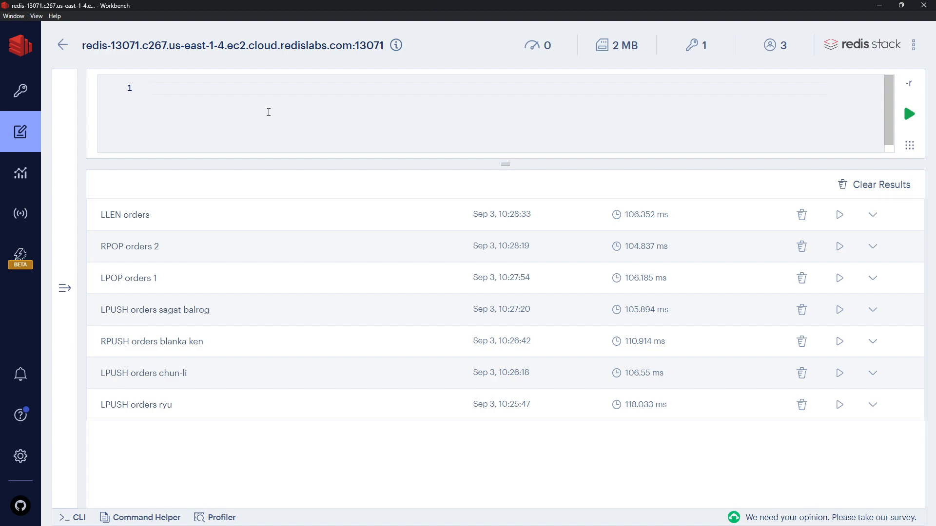
Run LRANGE orders 0 1 and LRANGE orders 0 2 range queries.
{"action": "type", "text": "LREN"}
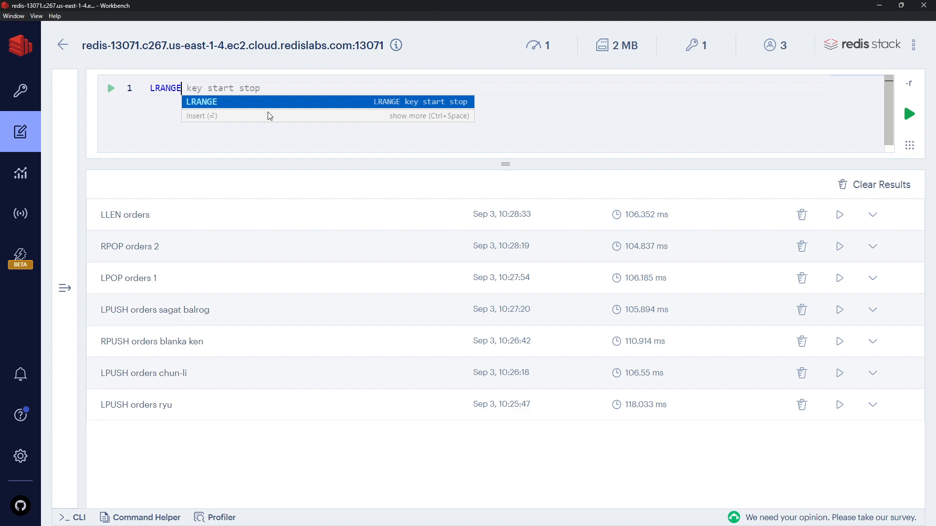
{"action": "type", "text": "orde"}
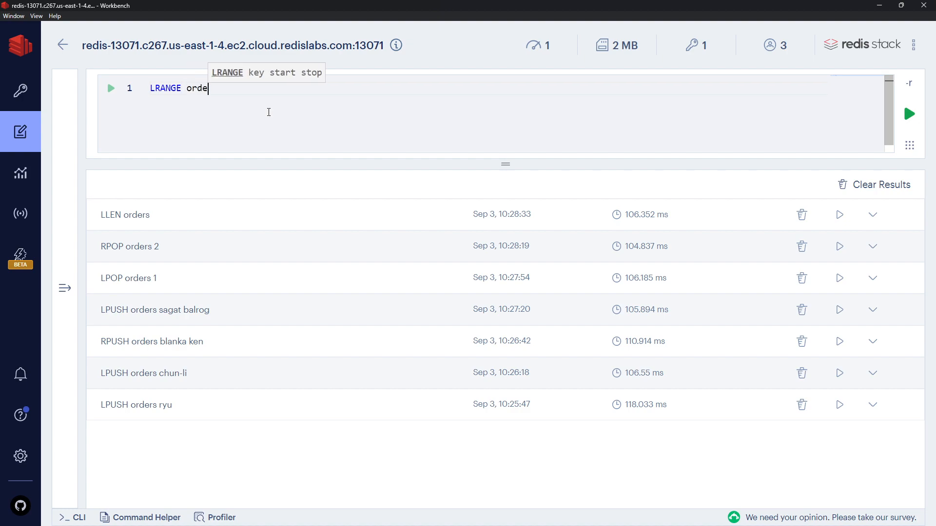
{"action": "type", "text": "s"}
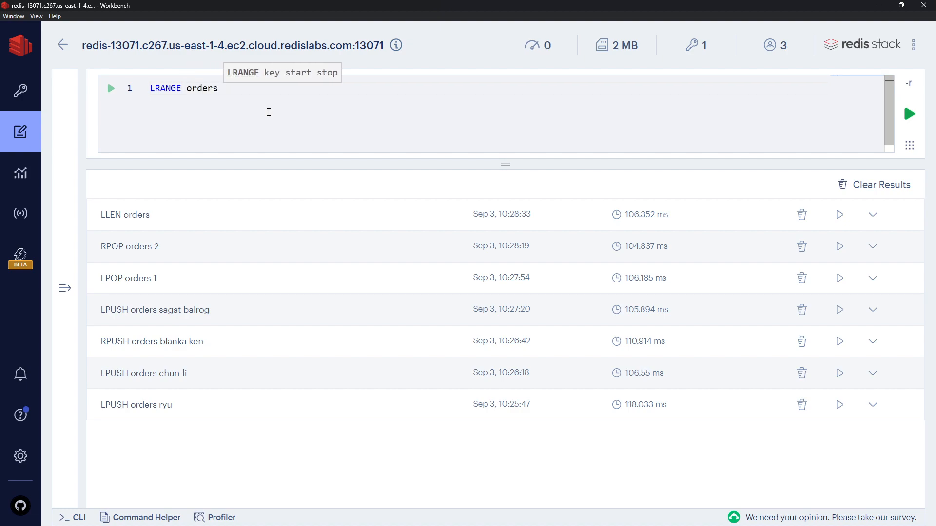
{"action": "type", "text": "0"}
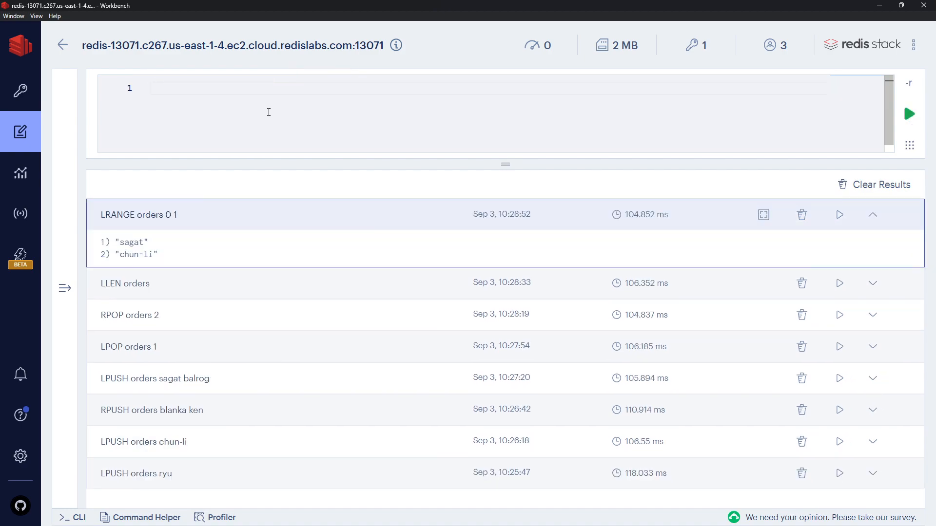
{"action": "mouse_move", "coordinate": [222, 92]}
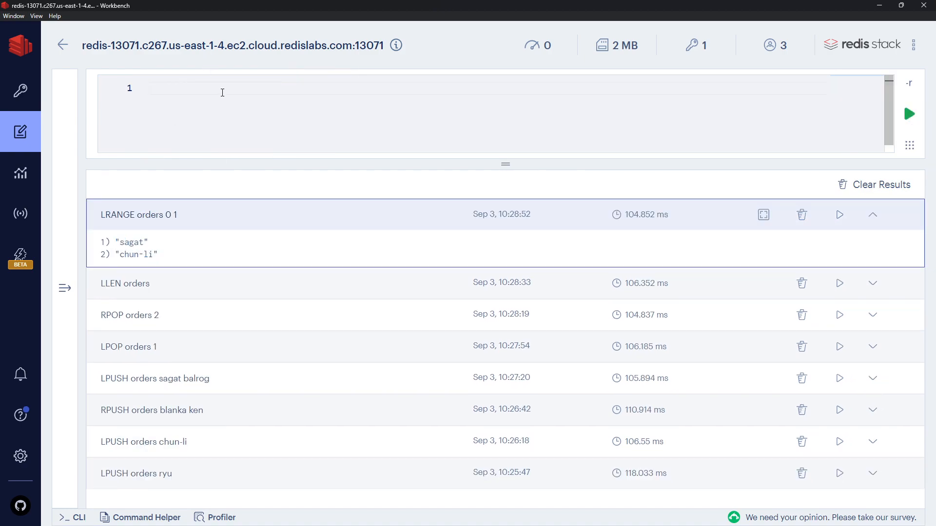
{"action": "type", "text": "LRANGE orders 0 1"}
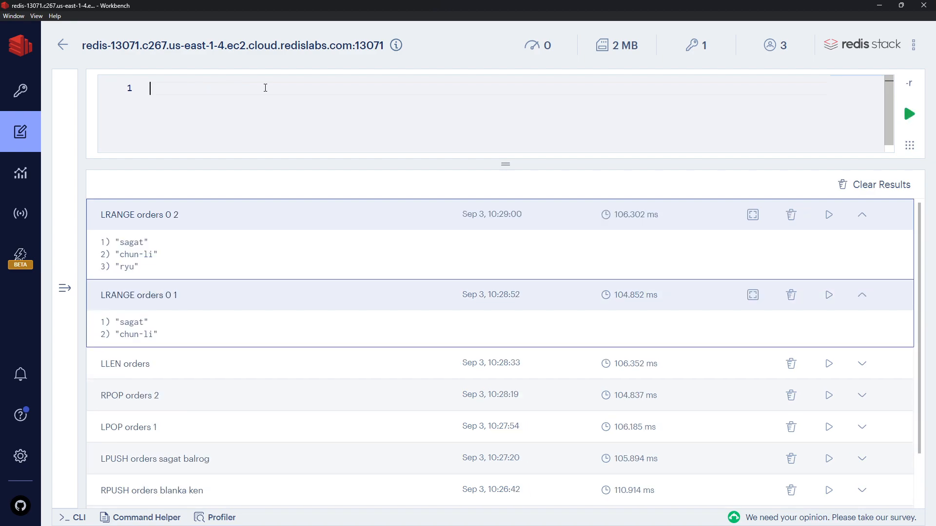
{"action": "mouse_move", "coordinate": [279, 99]}
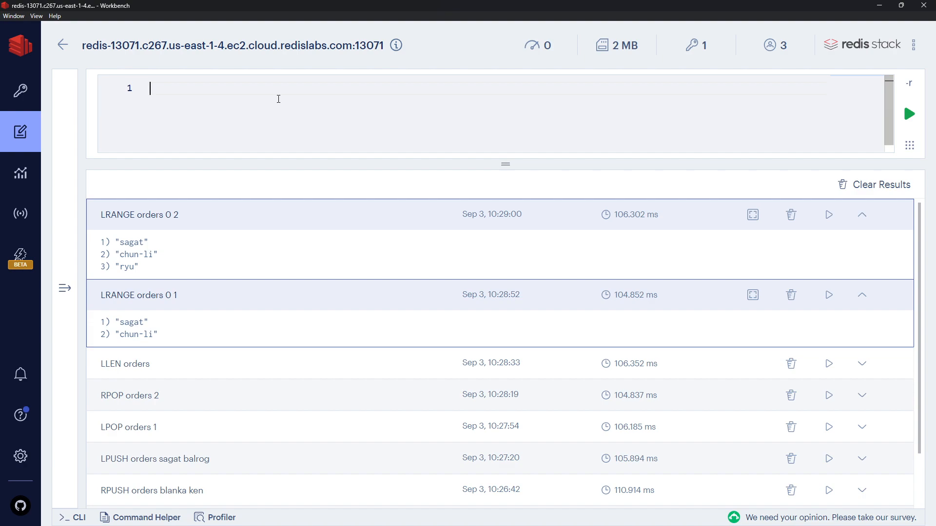
{"action": "type", "text": "LRANGE orders 0 2"}
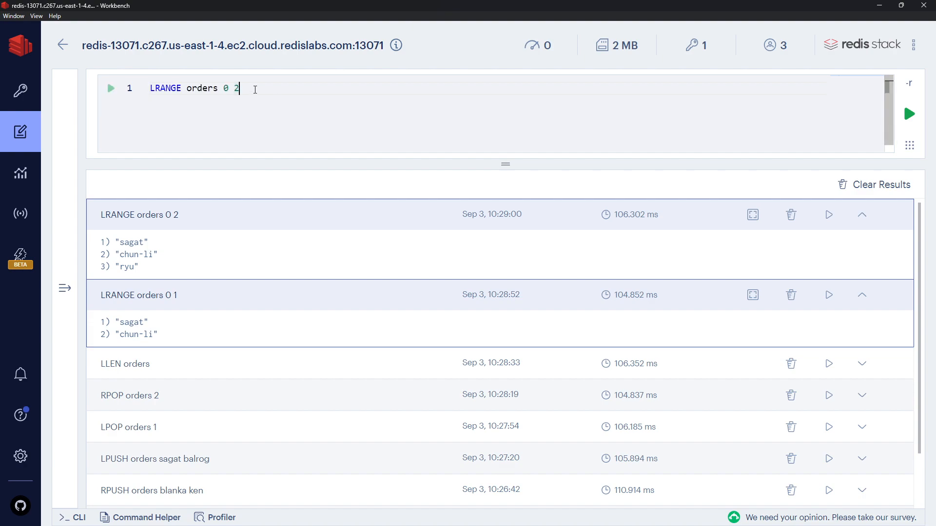
Run LRANGE orders -2 -1, returning chun-li and ryu, after checking the key in Browser.
{"action": "type", "text": "-2"}
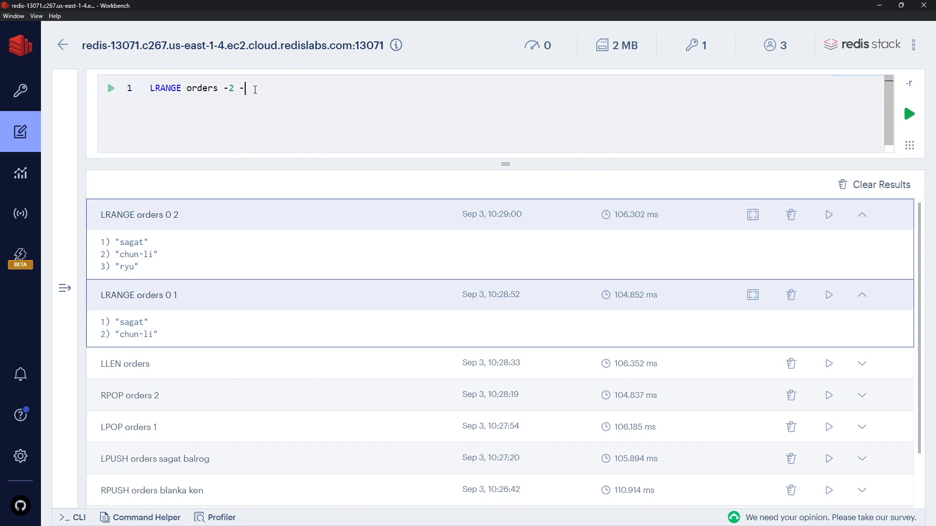
{"action": "type", "text": "1"}
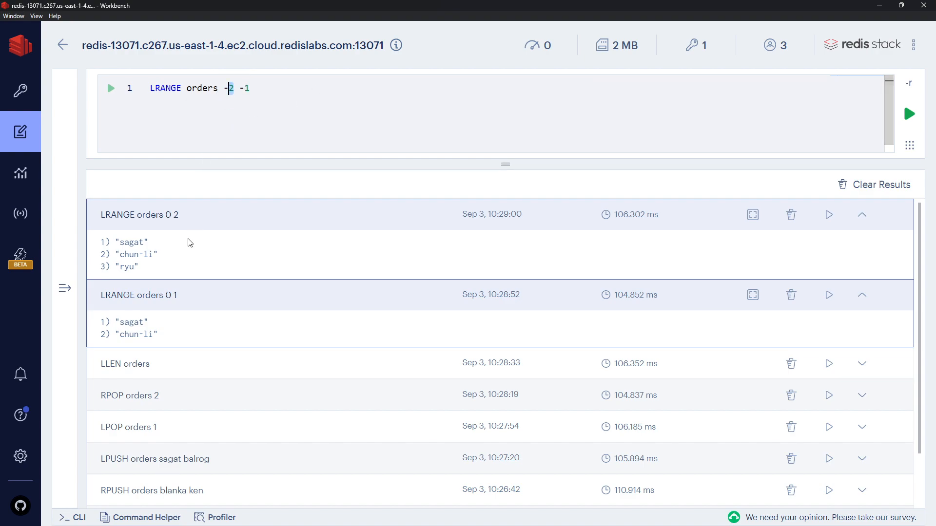
{"action": "left_click", "coordinate": [20, 90]}
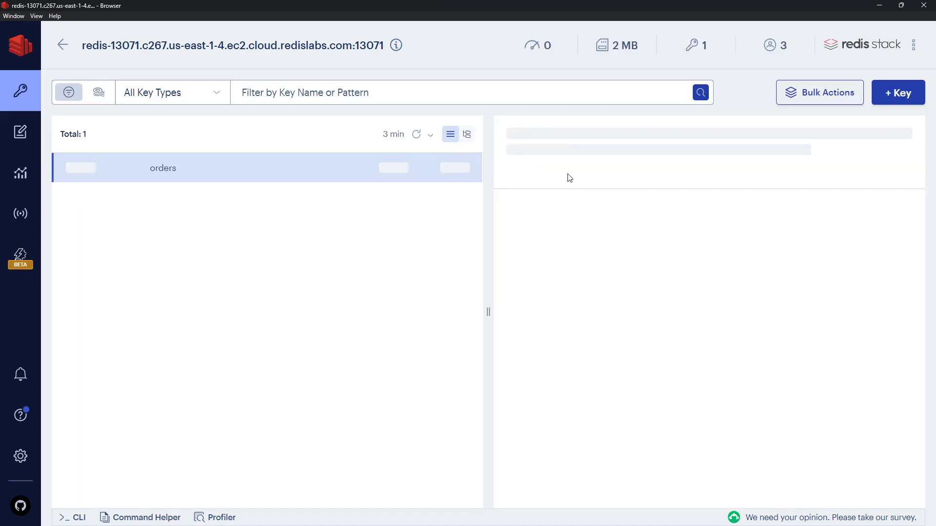
{"action": "left_click", "coordinate": [163, 168]}
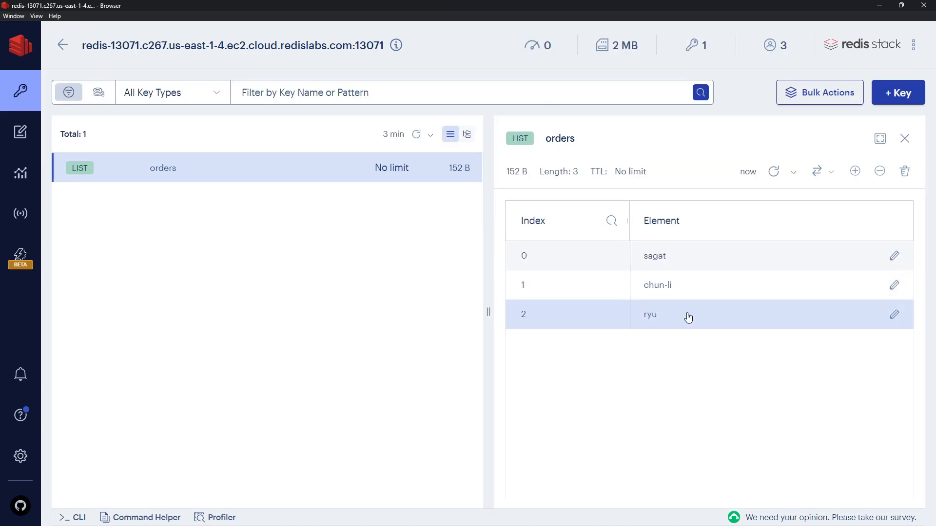
{"action": "left_click", "coordinate": [20, 132]}
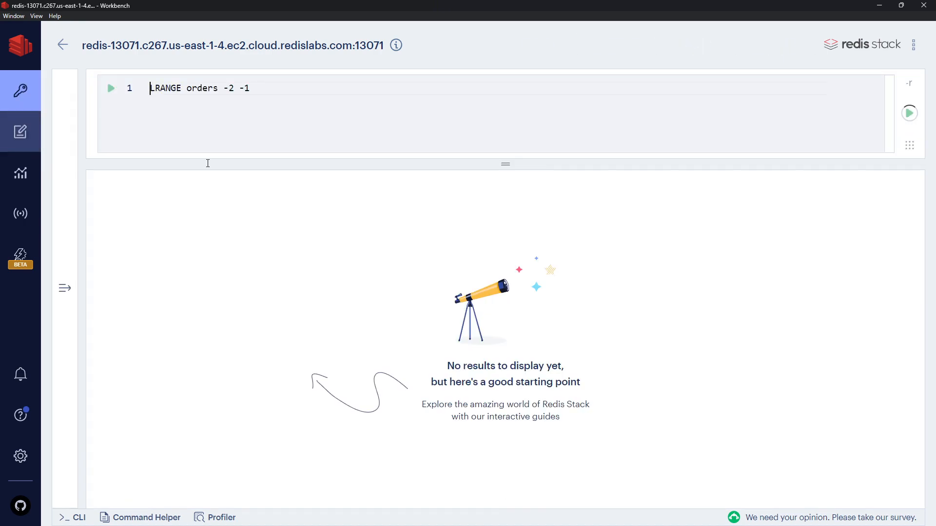
{"action": "left_click", "coordinate": [110, 88]}
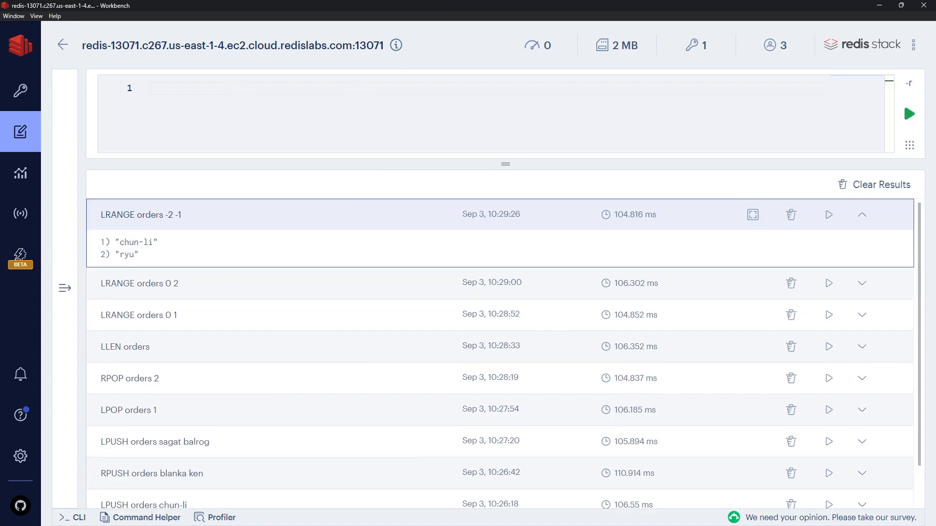
{"action": "left_click", "coordinate": [241, 104]}
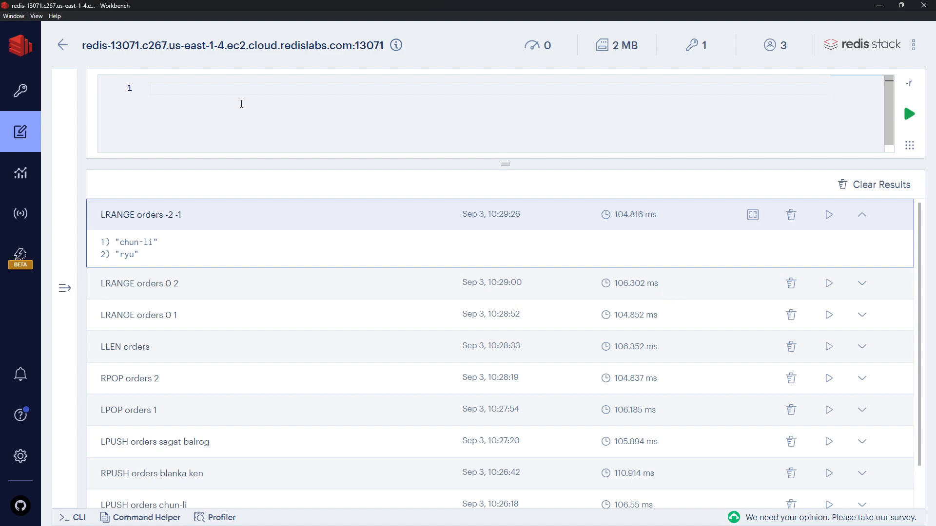
Run LINDEX orders 1, returning chun-li, then select the command name for replacement.
{"action": "type", "text": "lindex"}
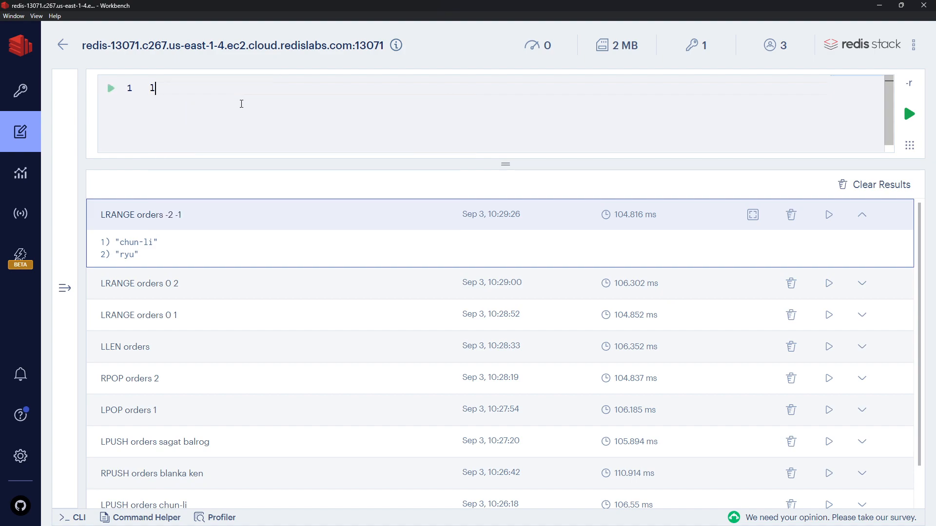
{"action": "type", "text": "LINDEX"}
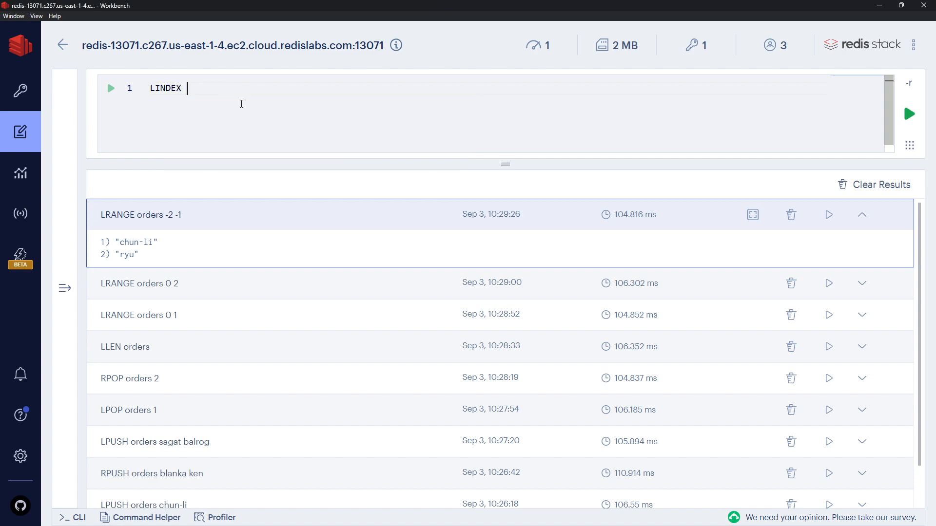
{"action": "type", "text": "order"}
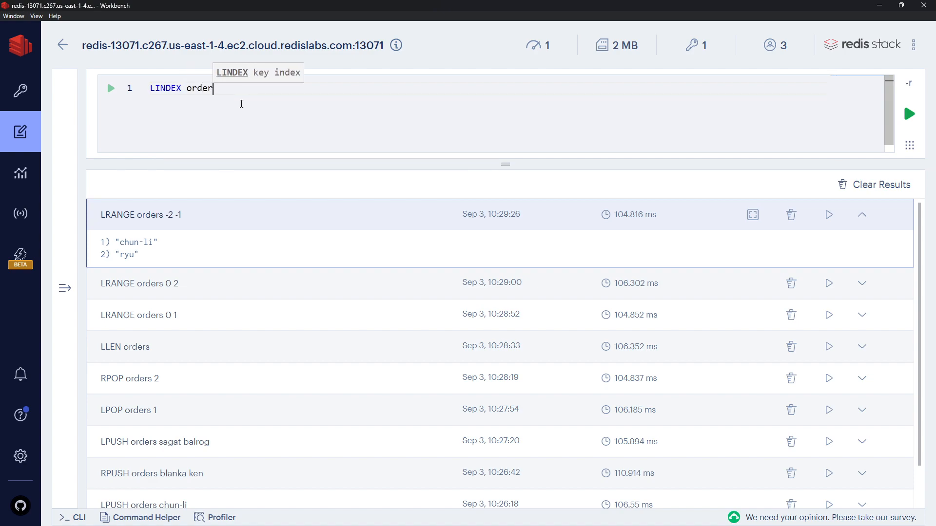
{"action": "type", "text": "s 1"}
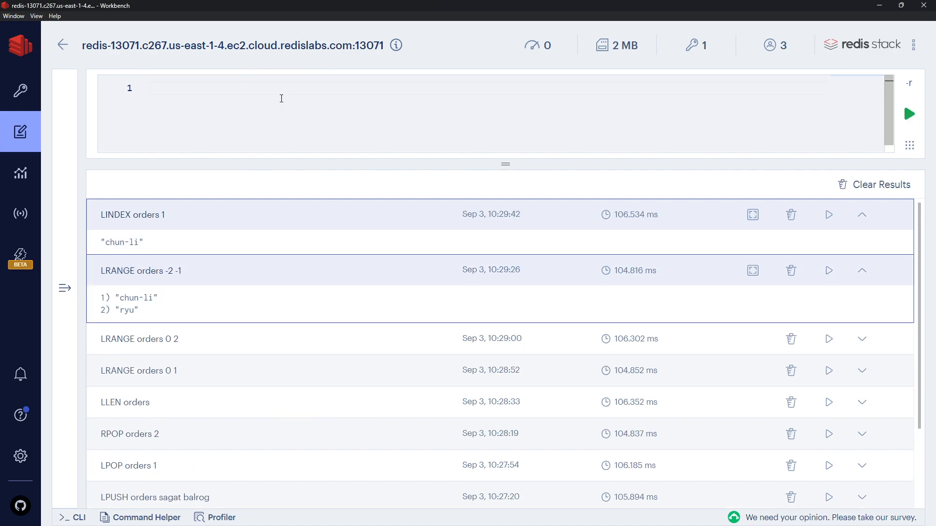
{"action": "type", "text": "LINDEX orders 1"}
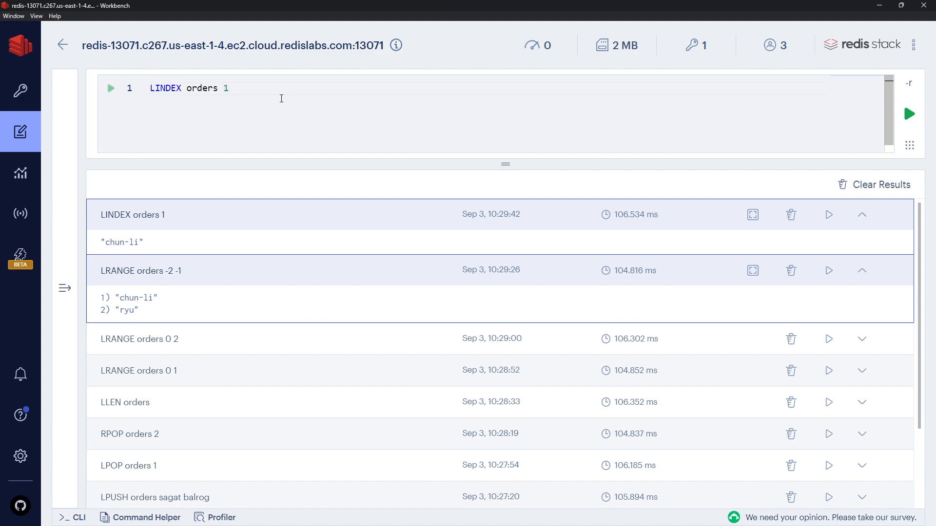
{"action": "double_click", "coordinate": [165, 89]}
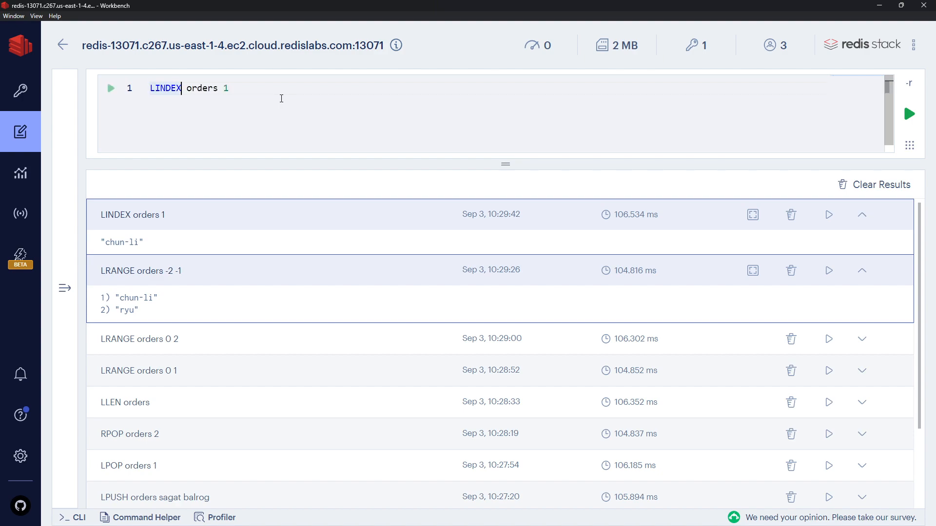
Replace the command with LPOS orders ryu and run it, returning position 2.
{"action": "type", "text": "Lpos"}
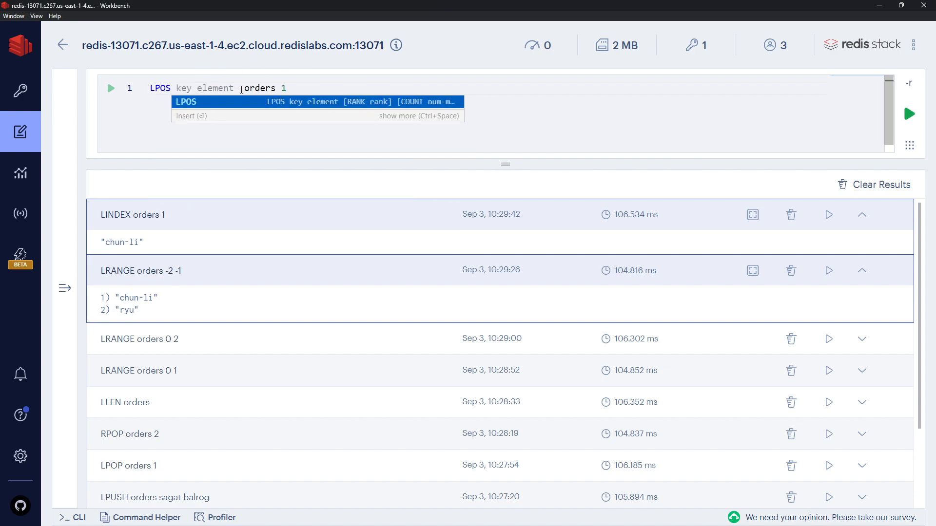
{"action": "type", "text": "LPOP"}
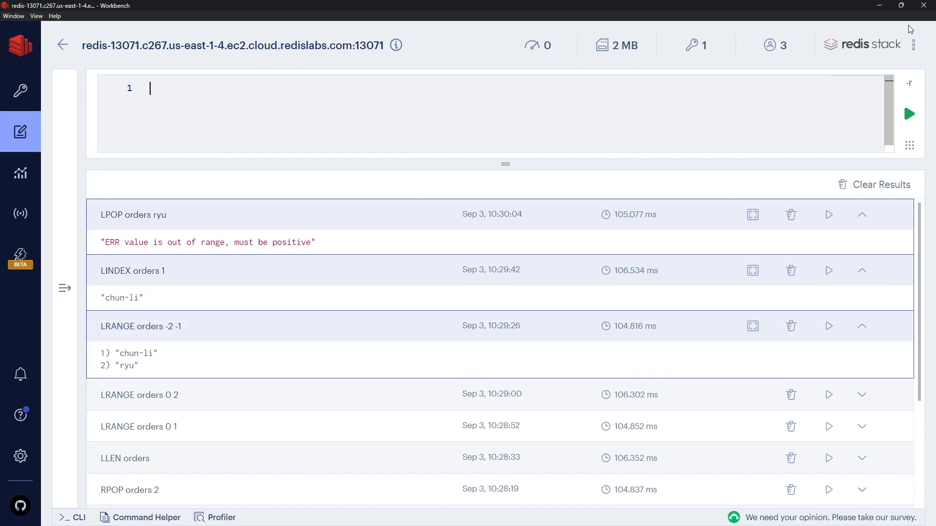
{"action": "type", "text": "LPOP orders ryu"}
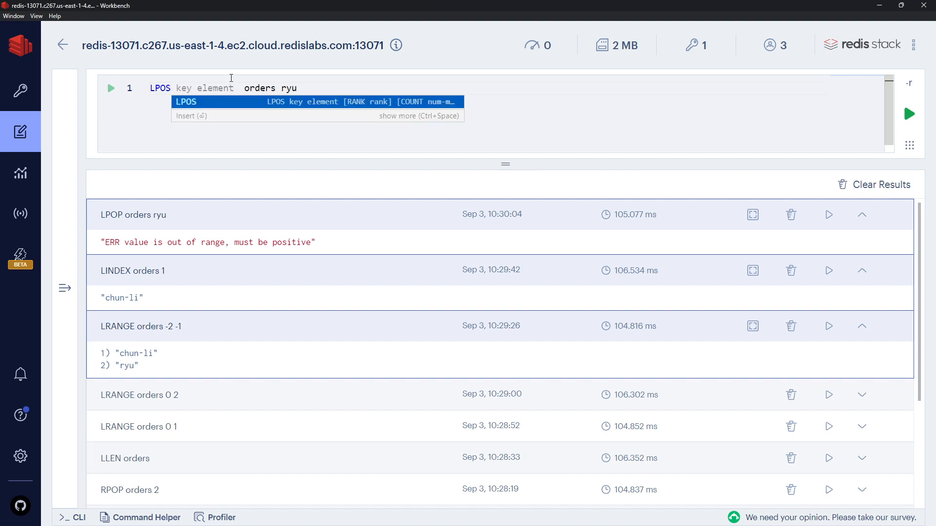
{"action": "type", "text": "LPOP"}
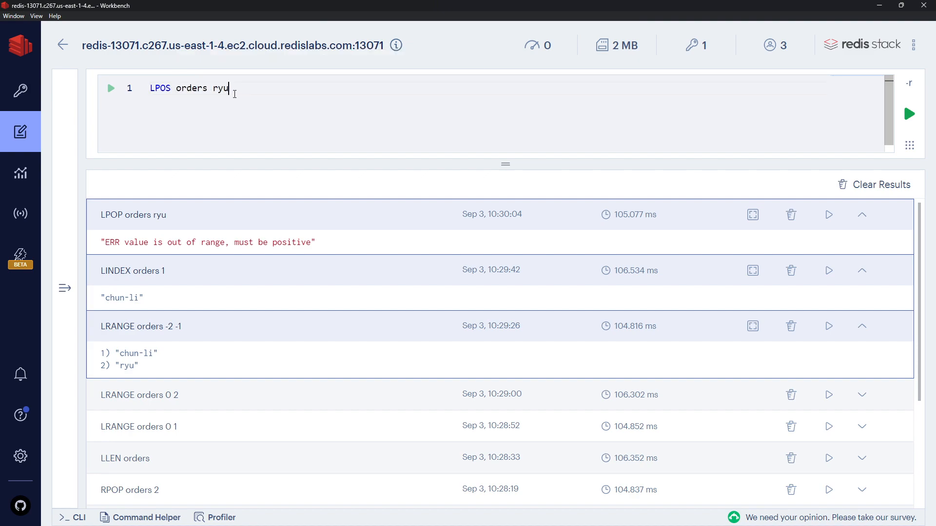
{"action": "double_click", "coordinate": [221, 89]}
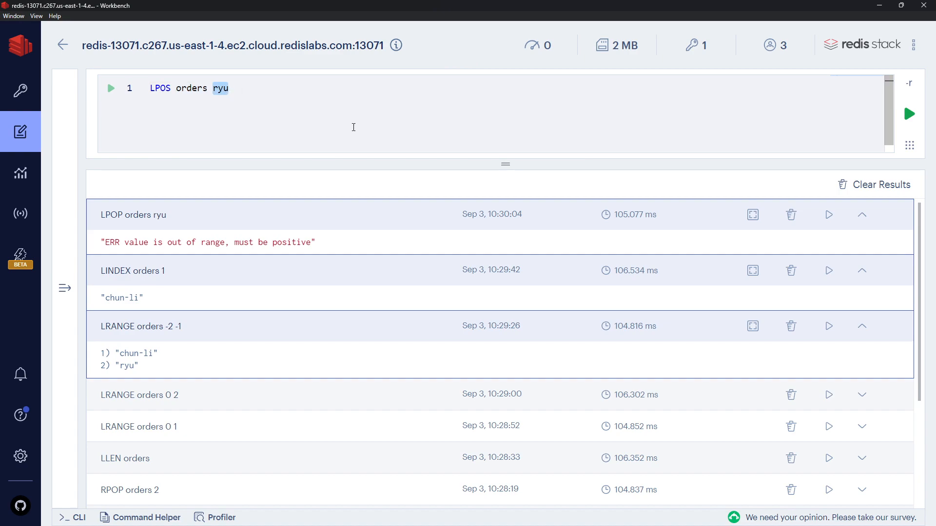
{"action": "left_click", "coordinate": [159, 88]}
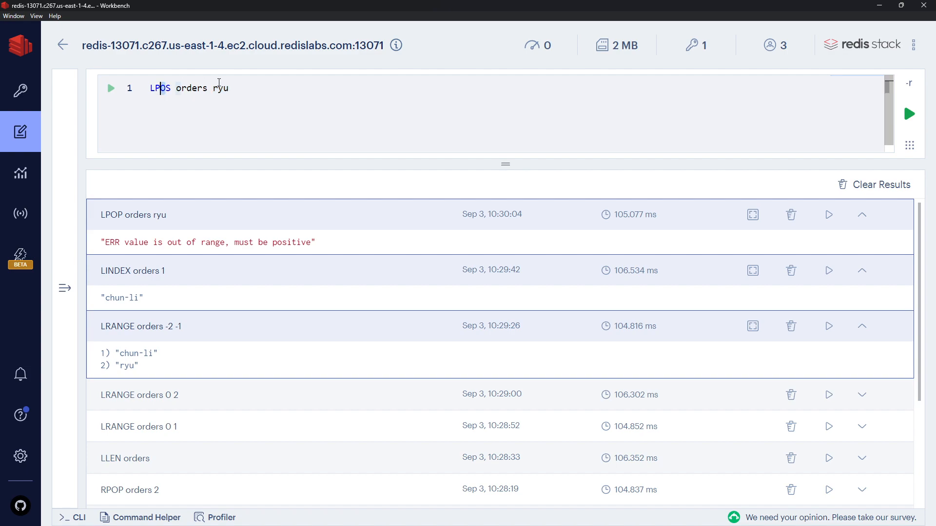
{"action": "left_click", "coordinate": [909, 113]}
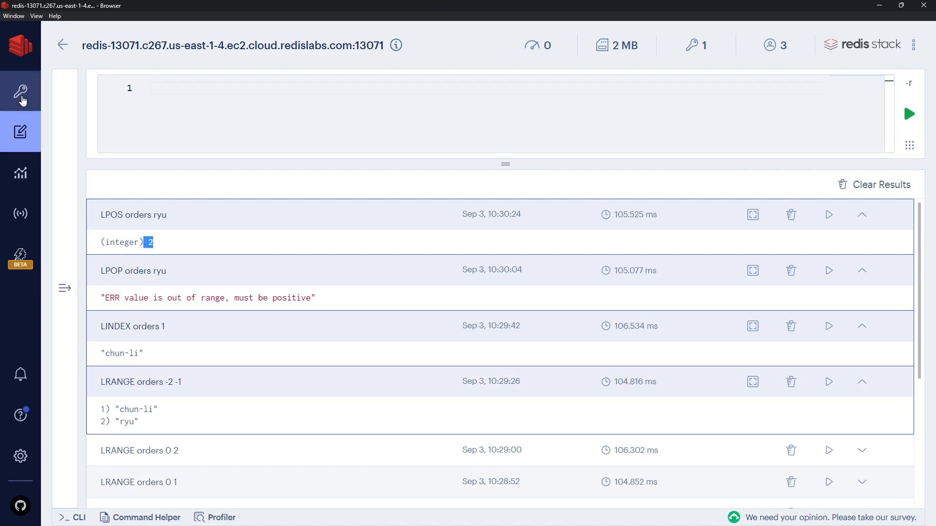
Confirm ryu's position against the orders elements in Browser and return to Workbench.
{"action": "left_click", "coordinate": [20, 92]}
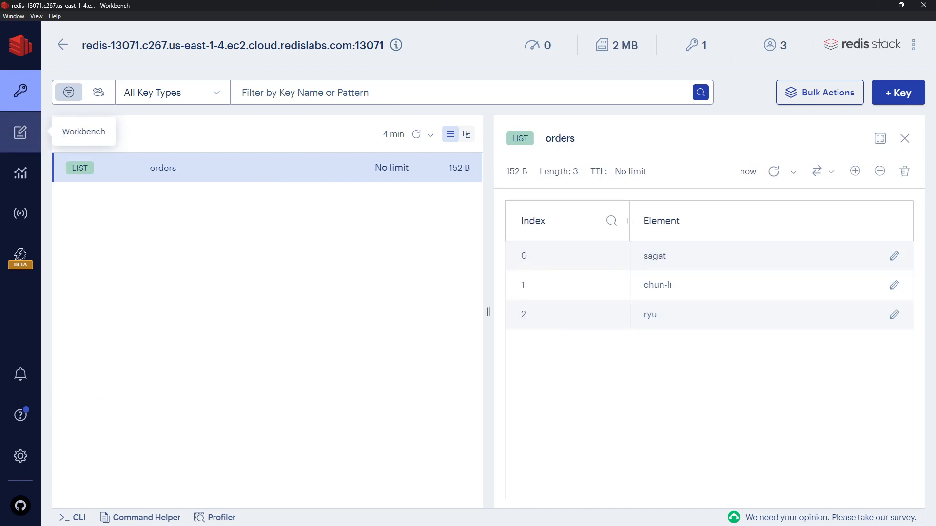
{"action": "left_click", "coordinate": [20, 132]}
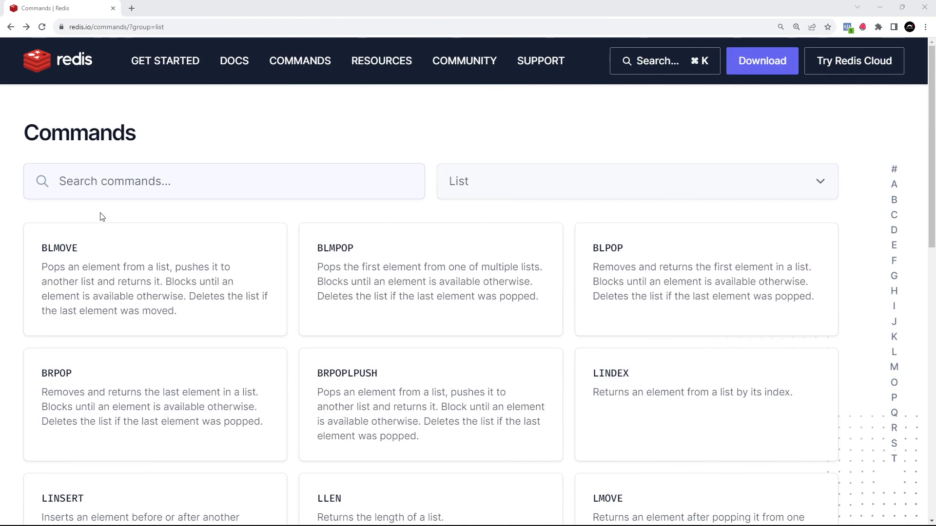
{"action": "mouse_move", "coordinate": [839, 263]}
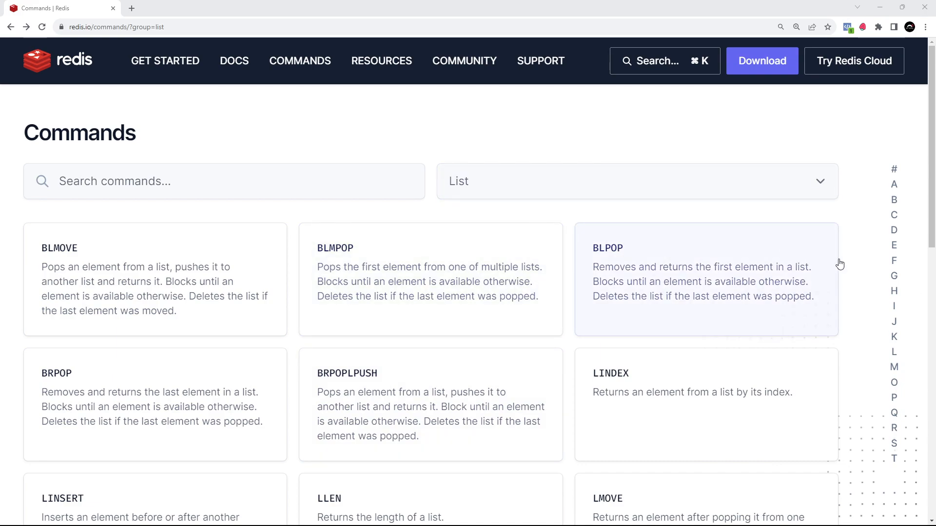
Scroll through the List command cards (BLMOVE, LINDEX, LPOS) and keep the group filter on List.
{"action": "scroll", "scroll_direction": "down", "scroll_amount": 3}
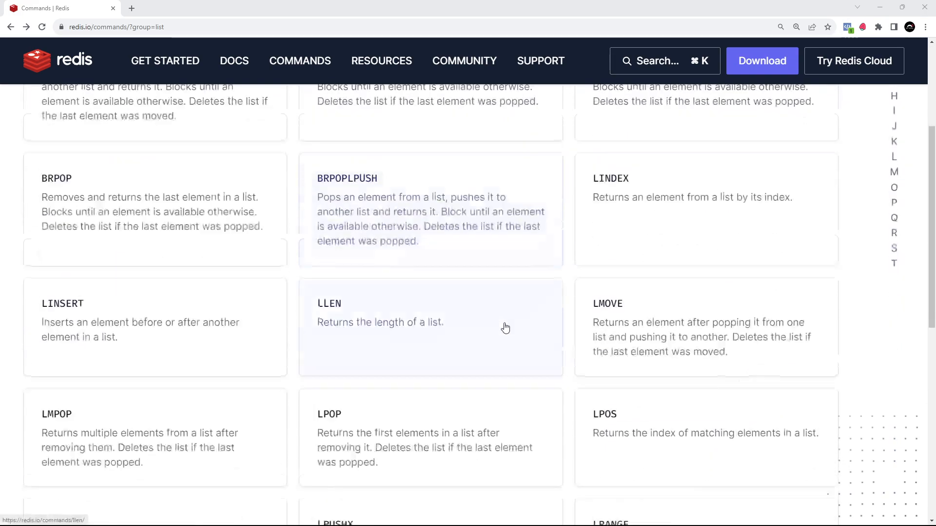
{"action": "scroll", "scroll_direction": "down", "scroll_amount": 3}
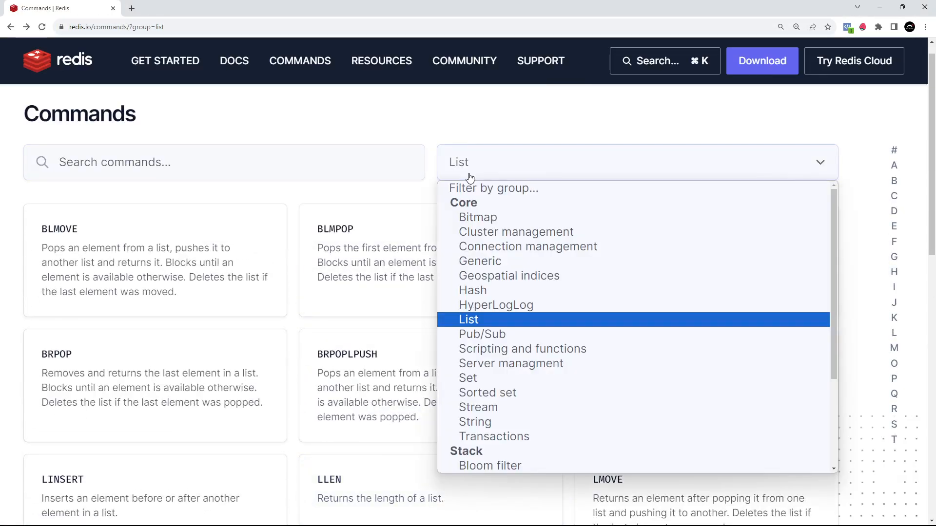
{"action": "left_click", "coordinate": [468, 319]}
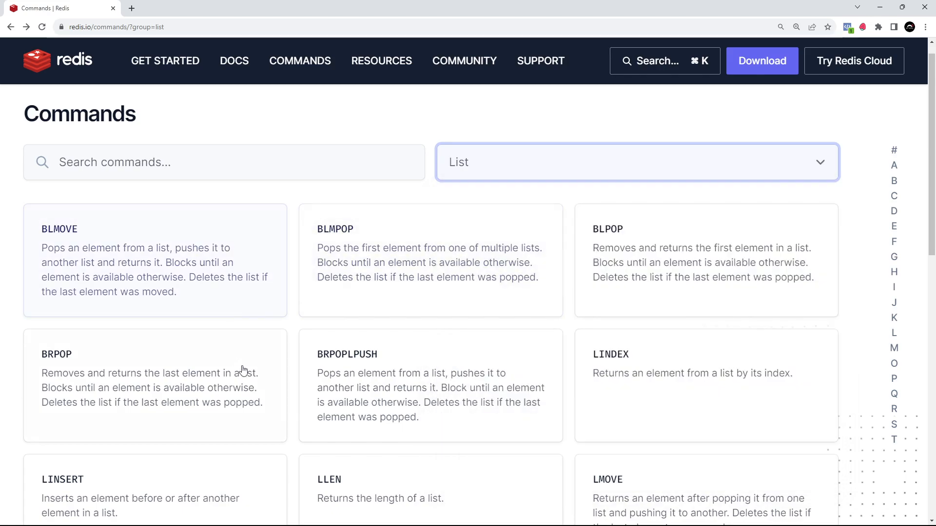